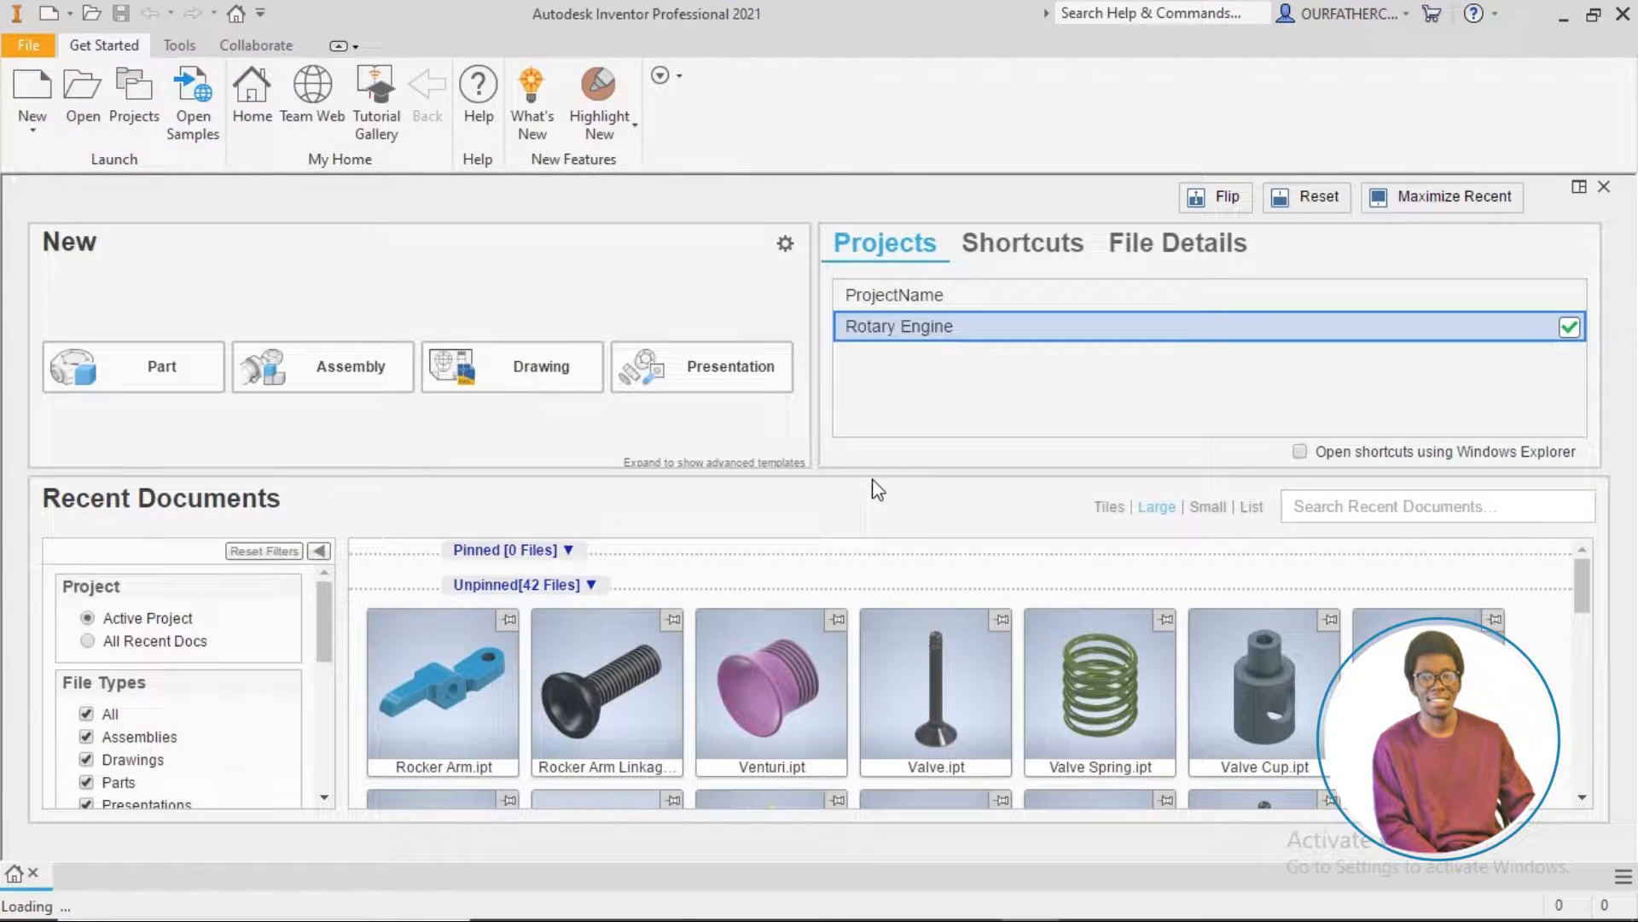
# - Review the Planet Wheel part on its own, inspecting the gear from another side
pyautogui.scroll(-3)
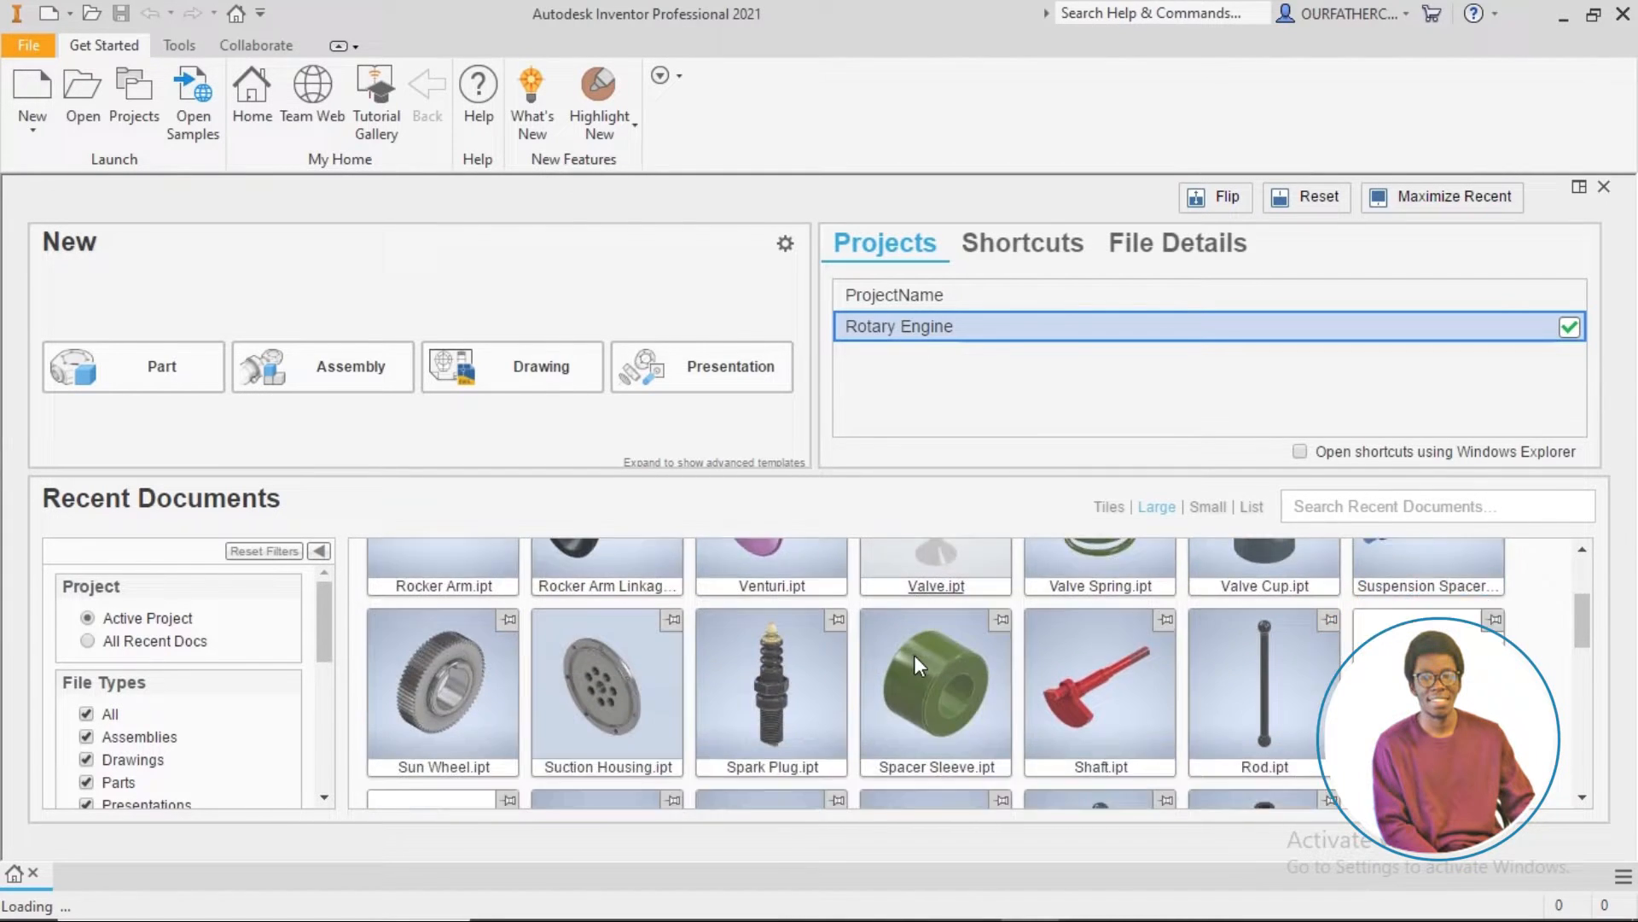
pyautogui.scroll(-3)
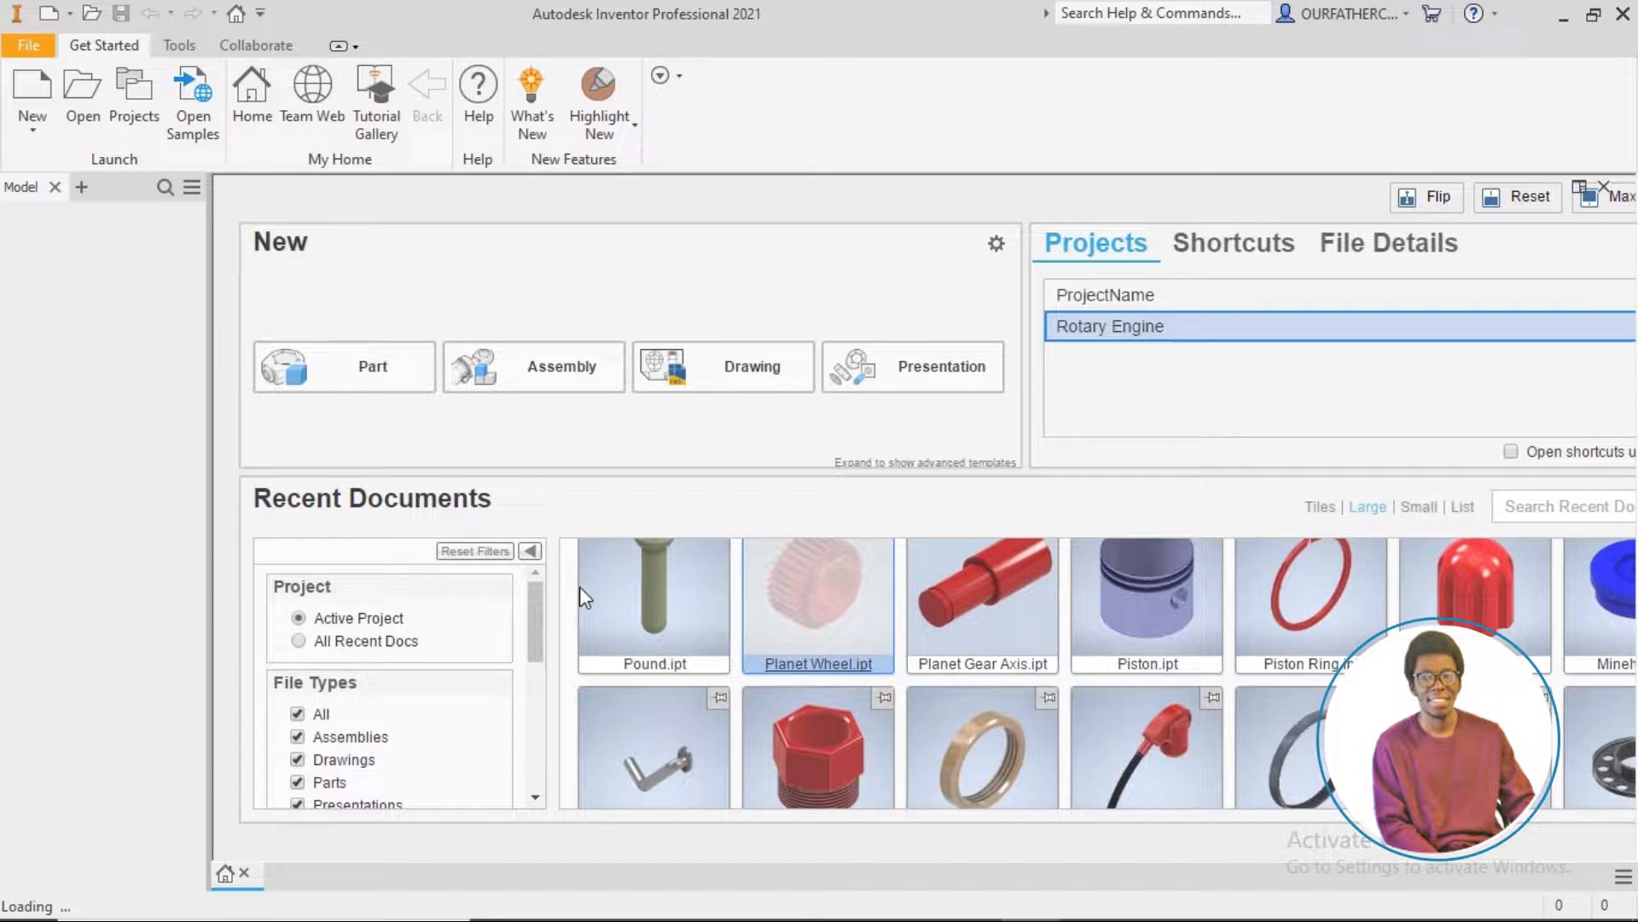
pyautogui.doubleClick(817, 595)
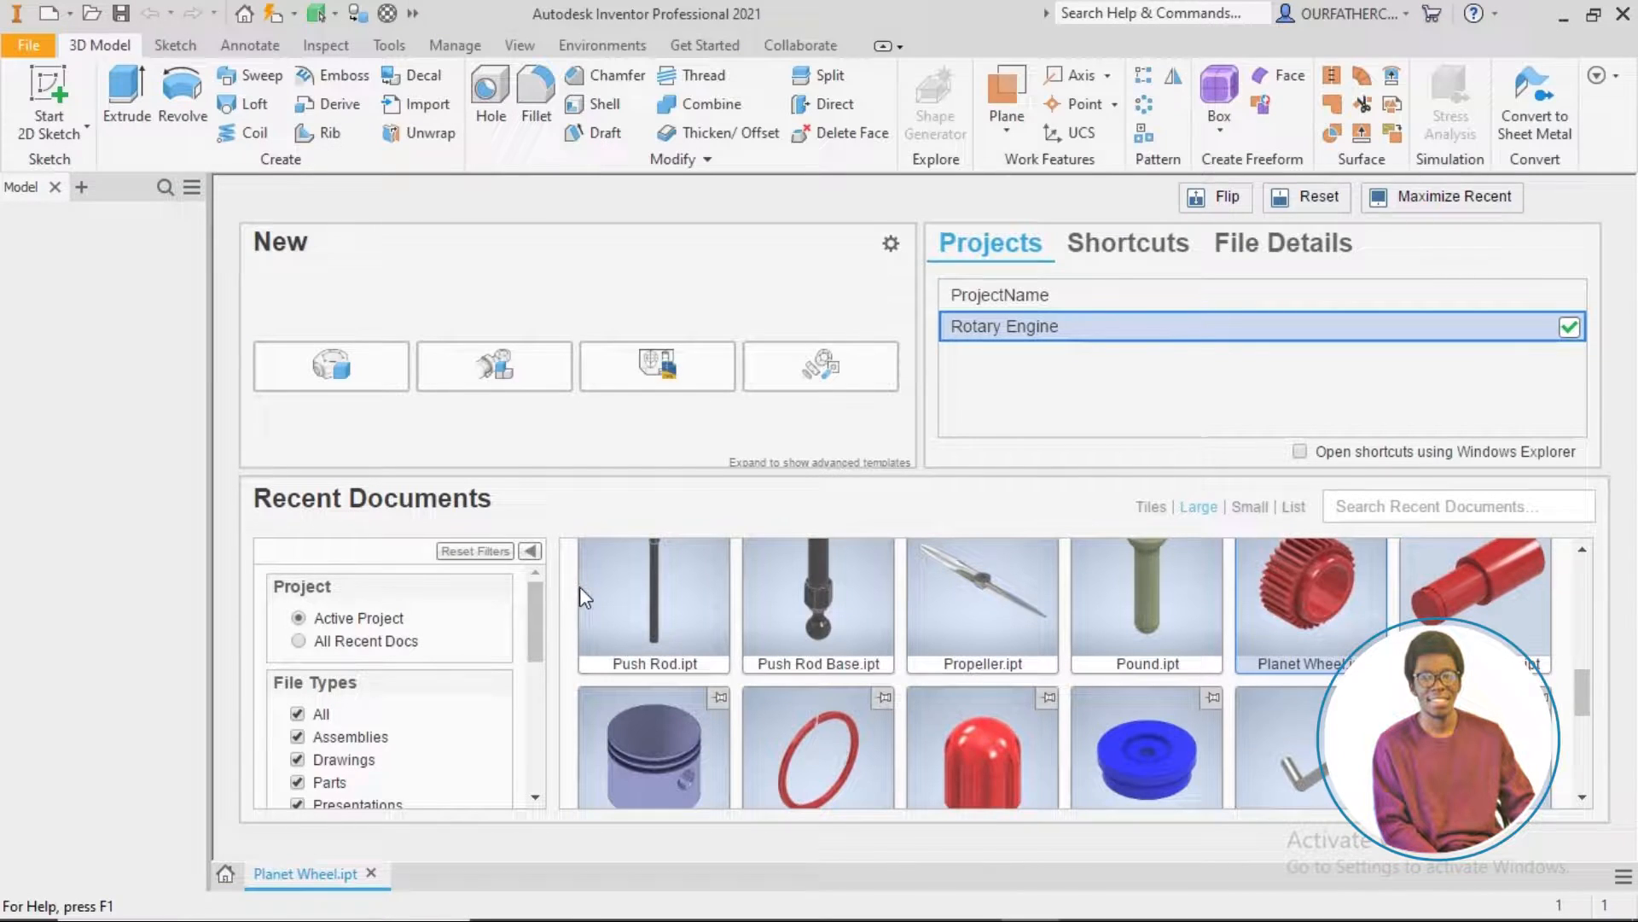
pyautogui.doubleClick(1309, 606)
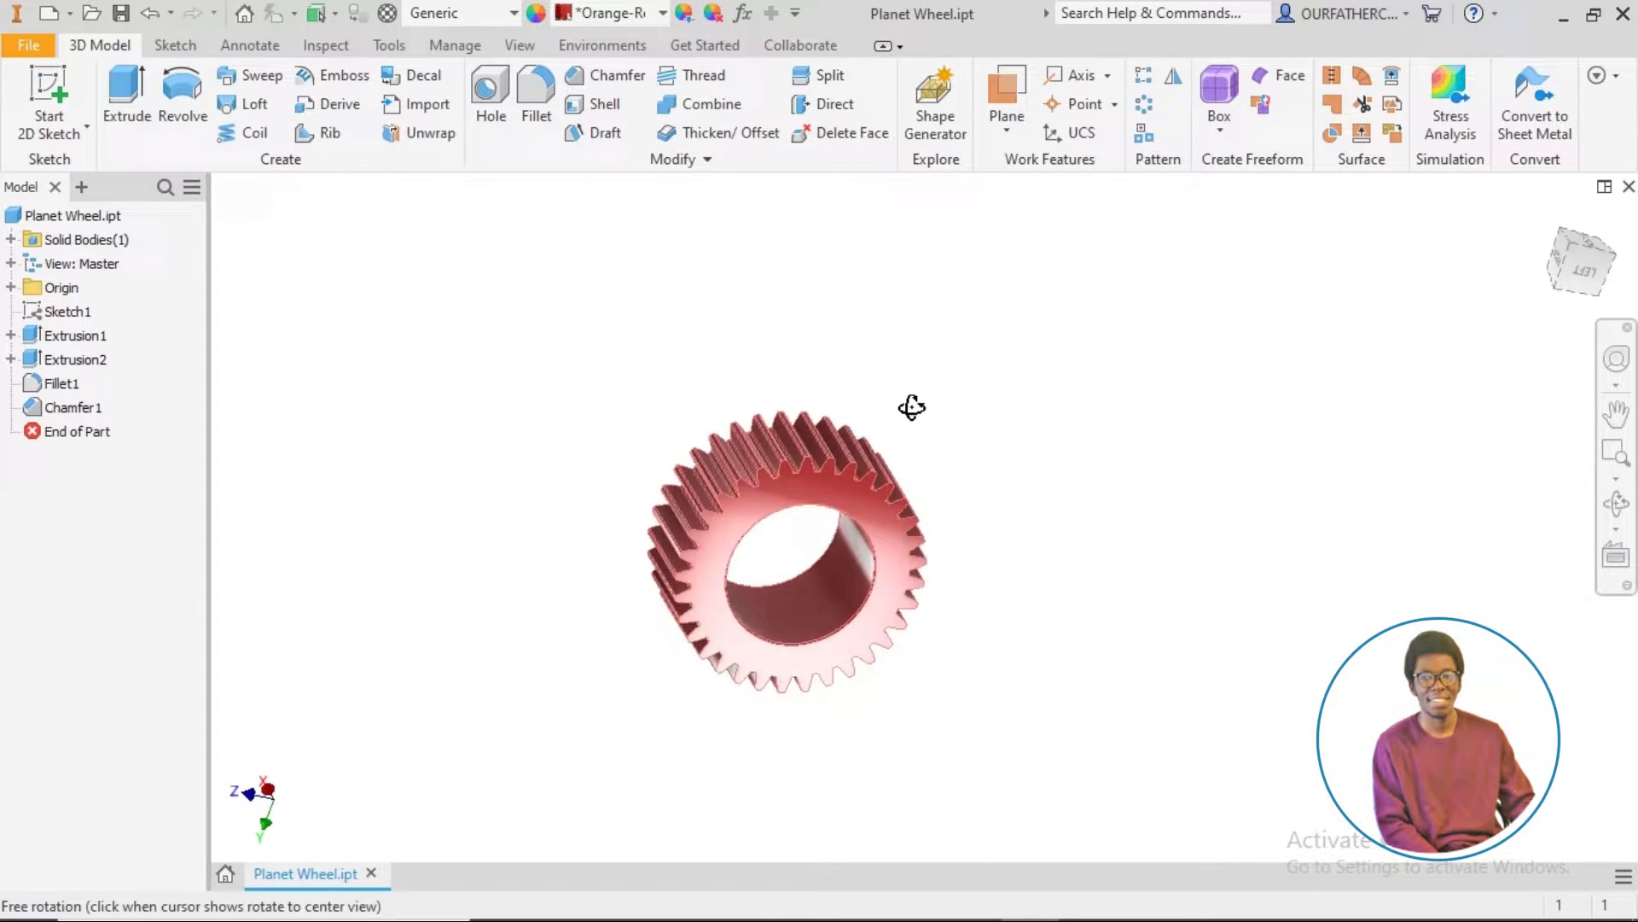
pyautogui.moveTo(911, 406); pyautogui.dragTo(761, 630)
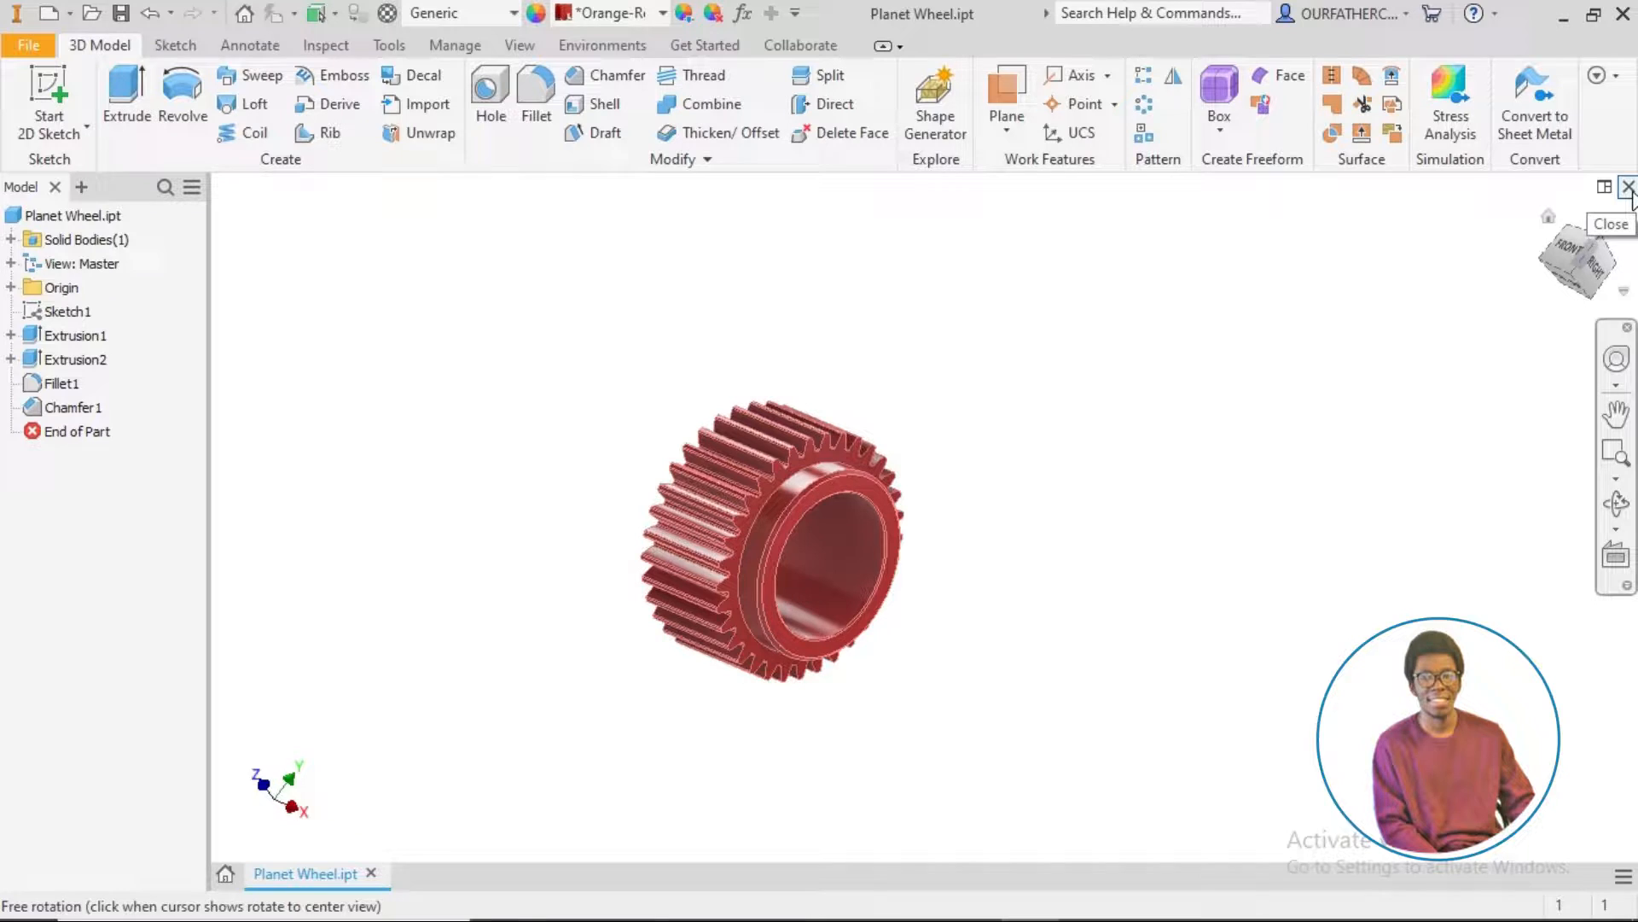
pyautogui.click(1628, 187)
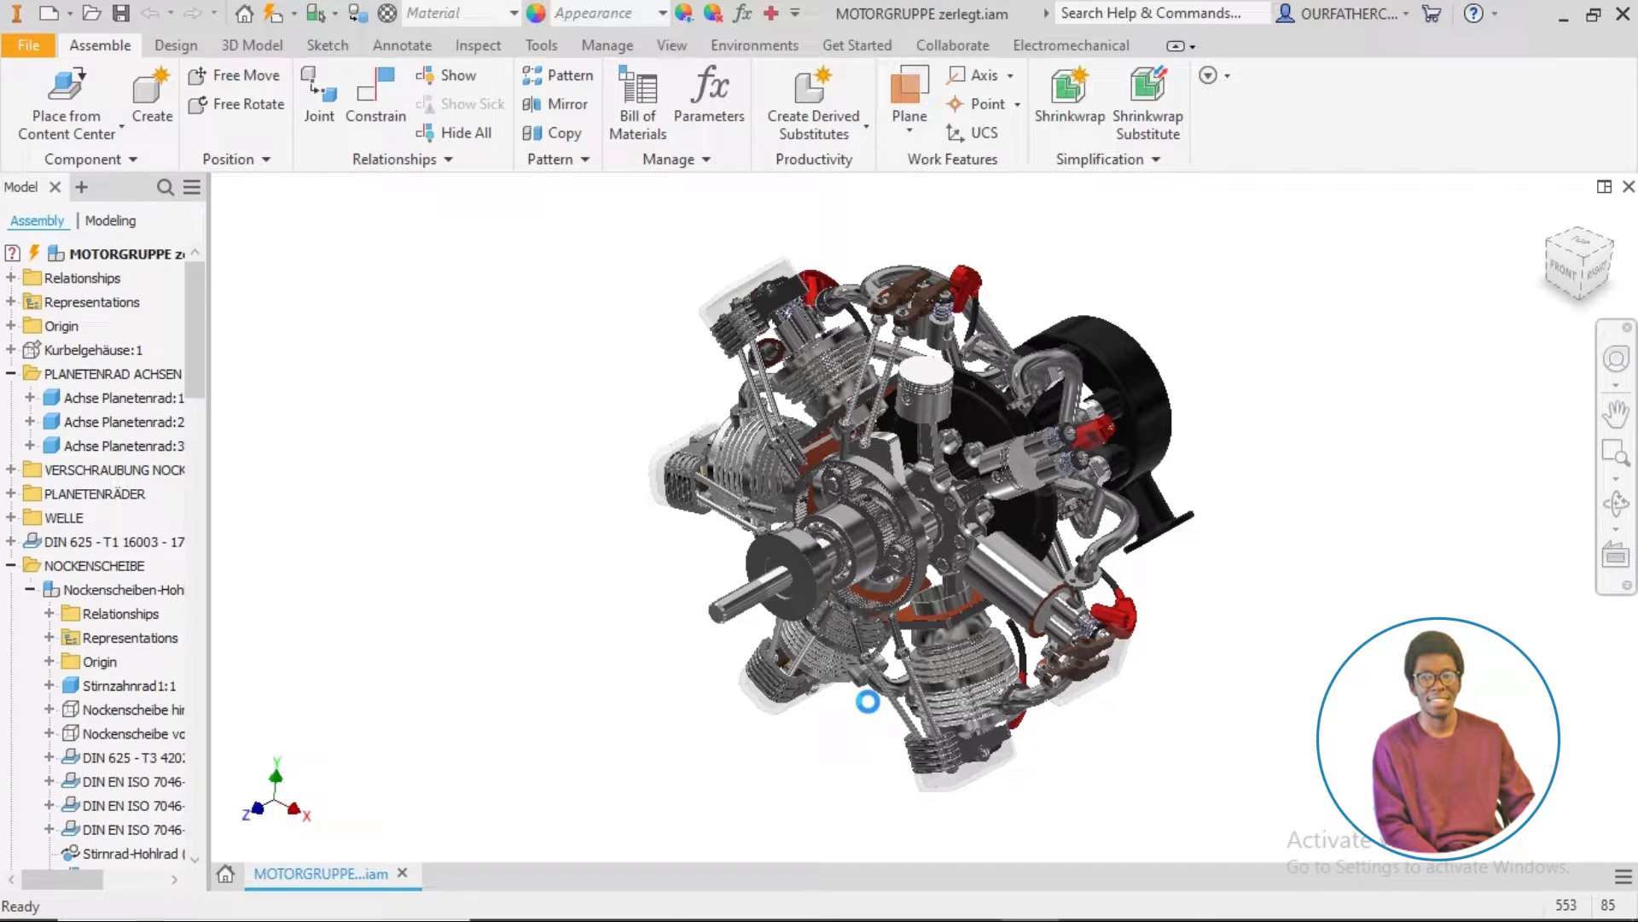
pyautogui.moveTo(1179, 637)
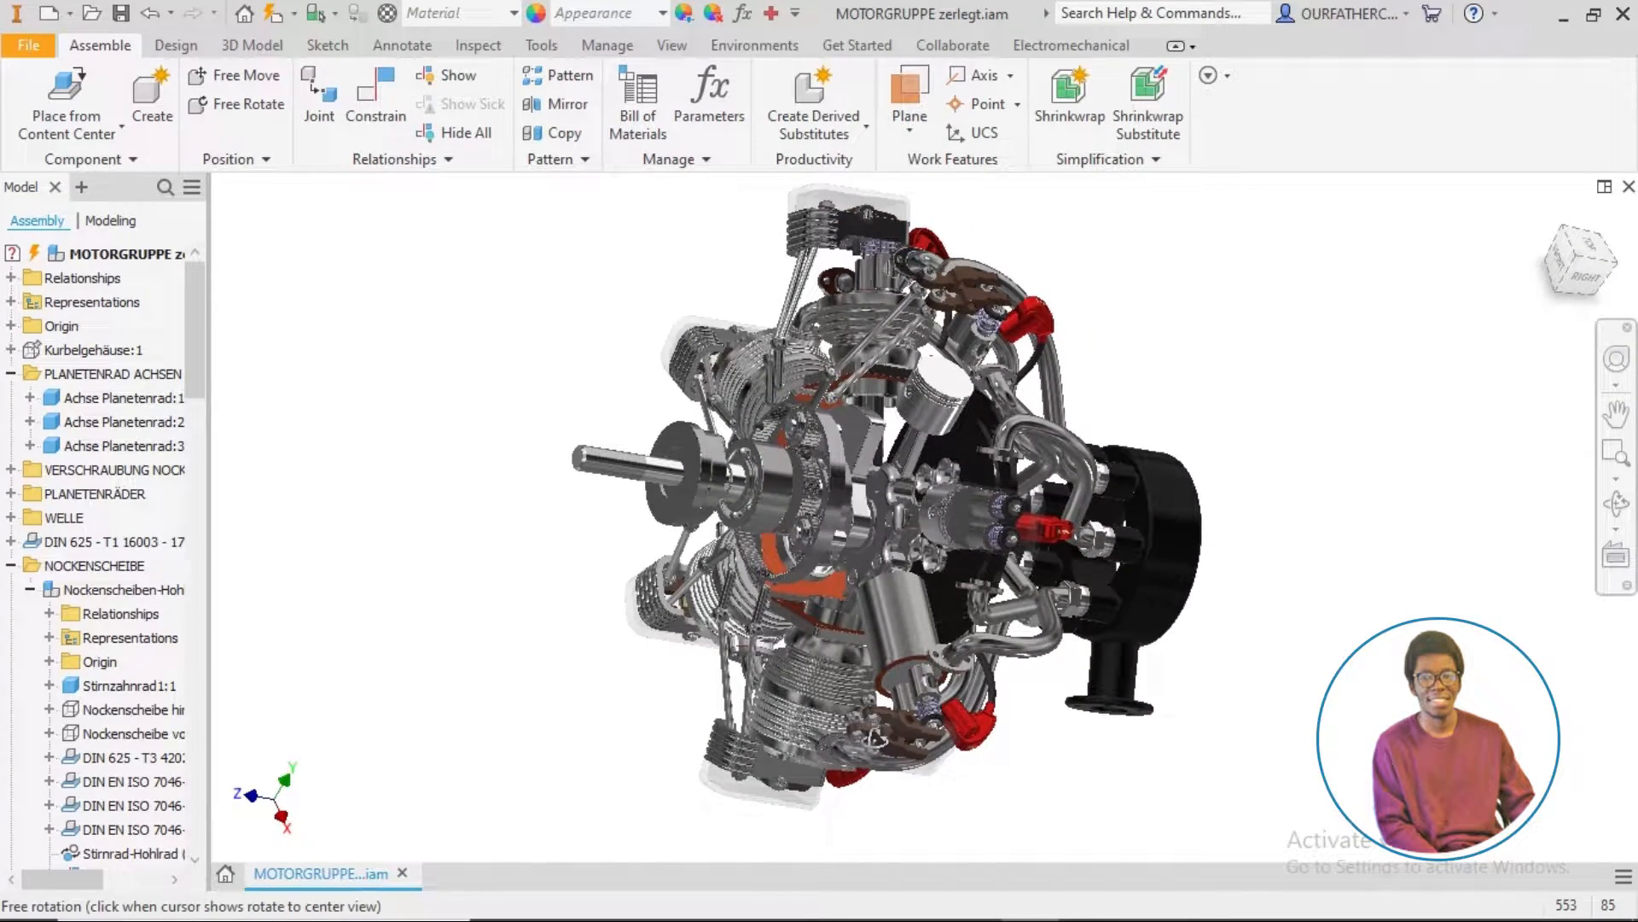
# - Highlight the ZYLINDER group of cylinders in the engine assembly and bring up its actions
pyautogui.click(99, 491)
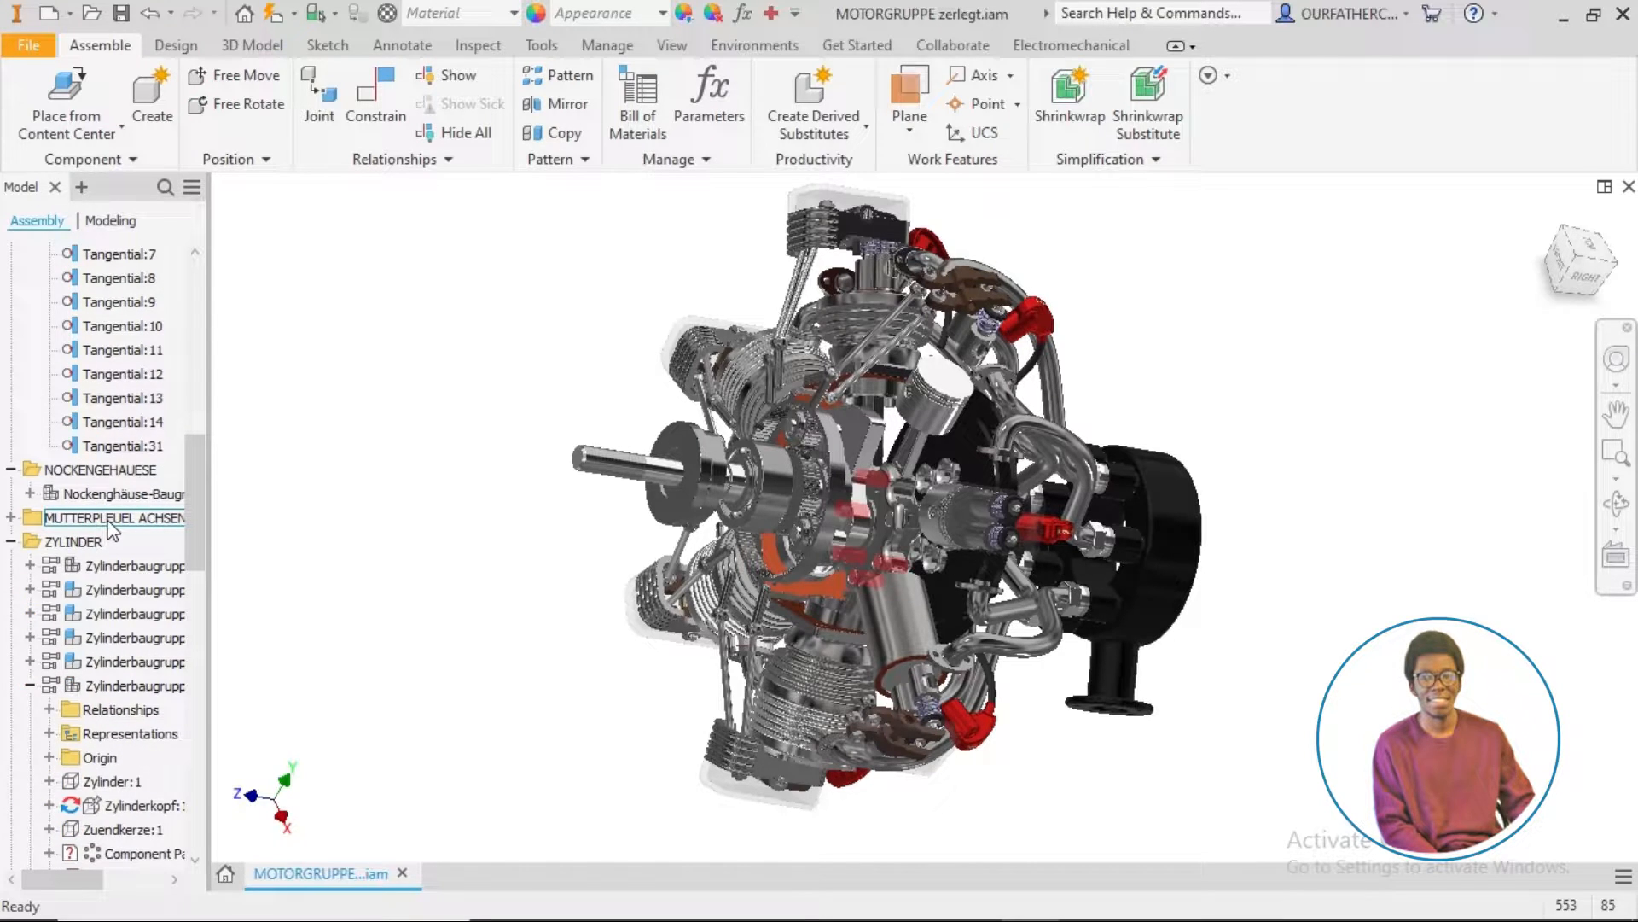
pyautogui.click(74, 541)
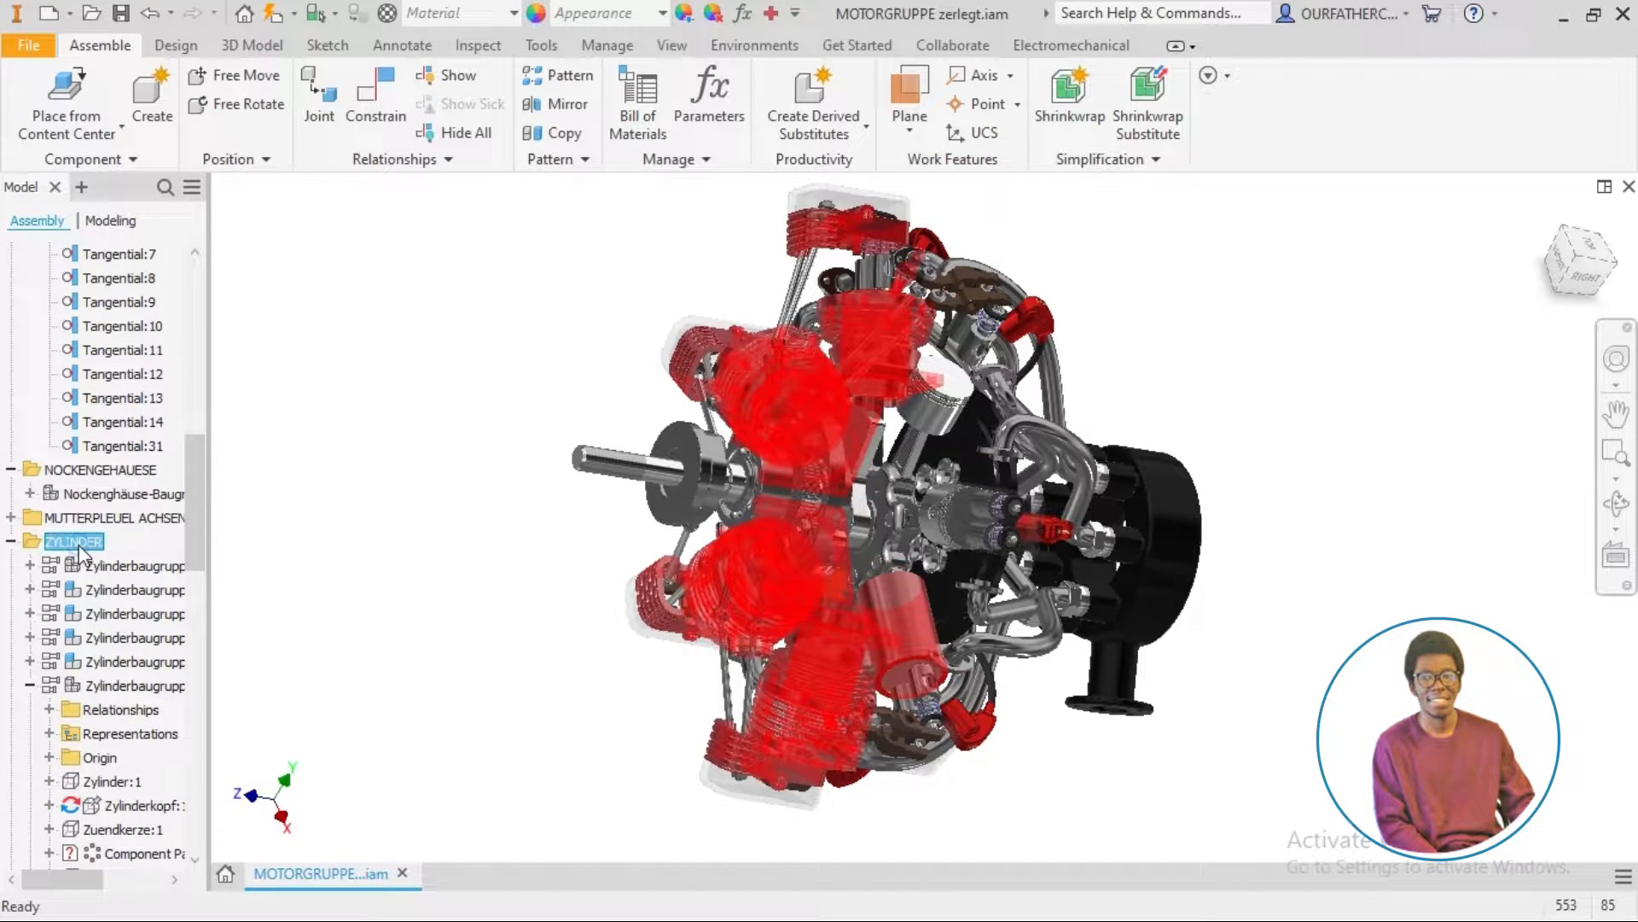
pyautogui.rightClick(73, 541)
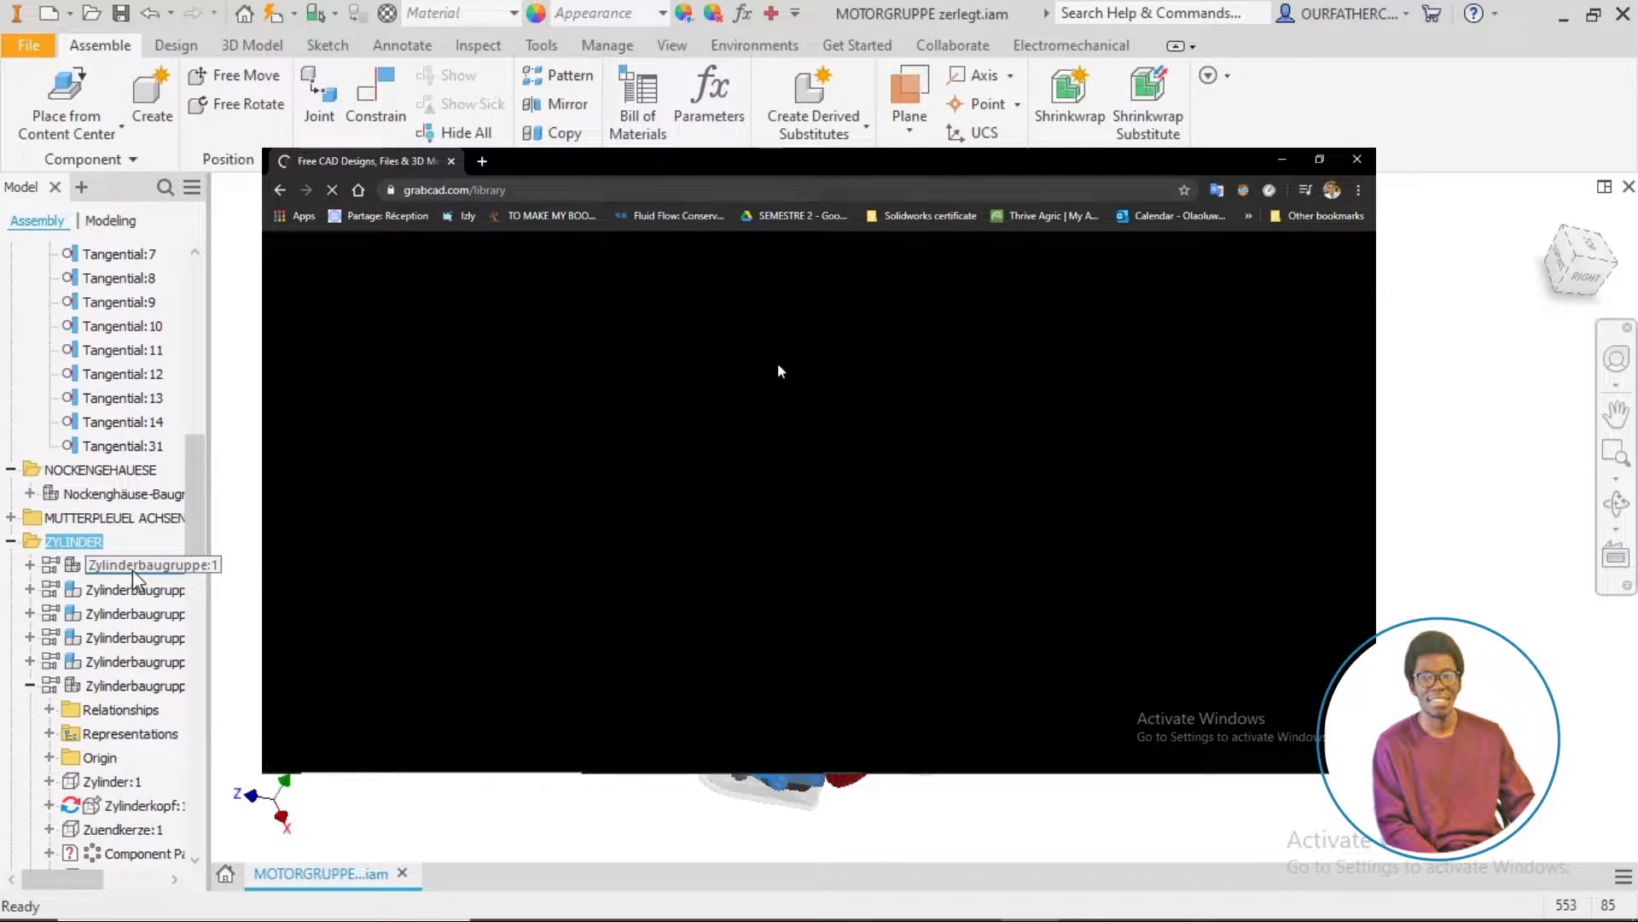
# - Sort the GrabCAD library by Most commented this month and scroll the results
pyautogui.rightClick(133, 565)
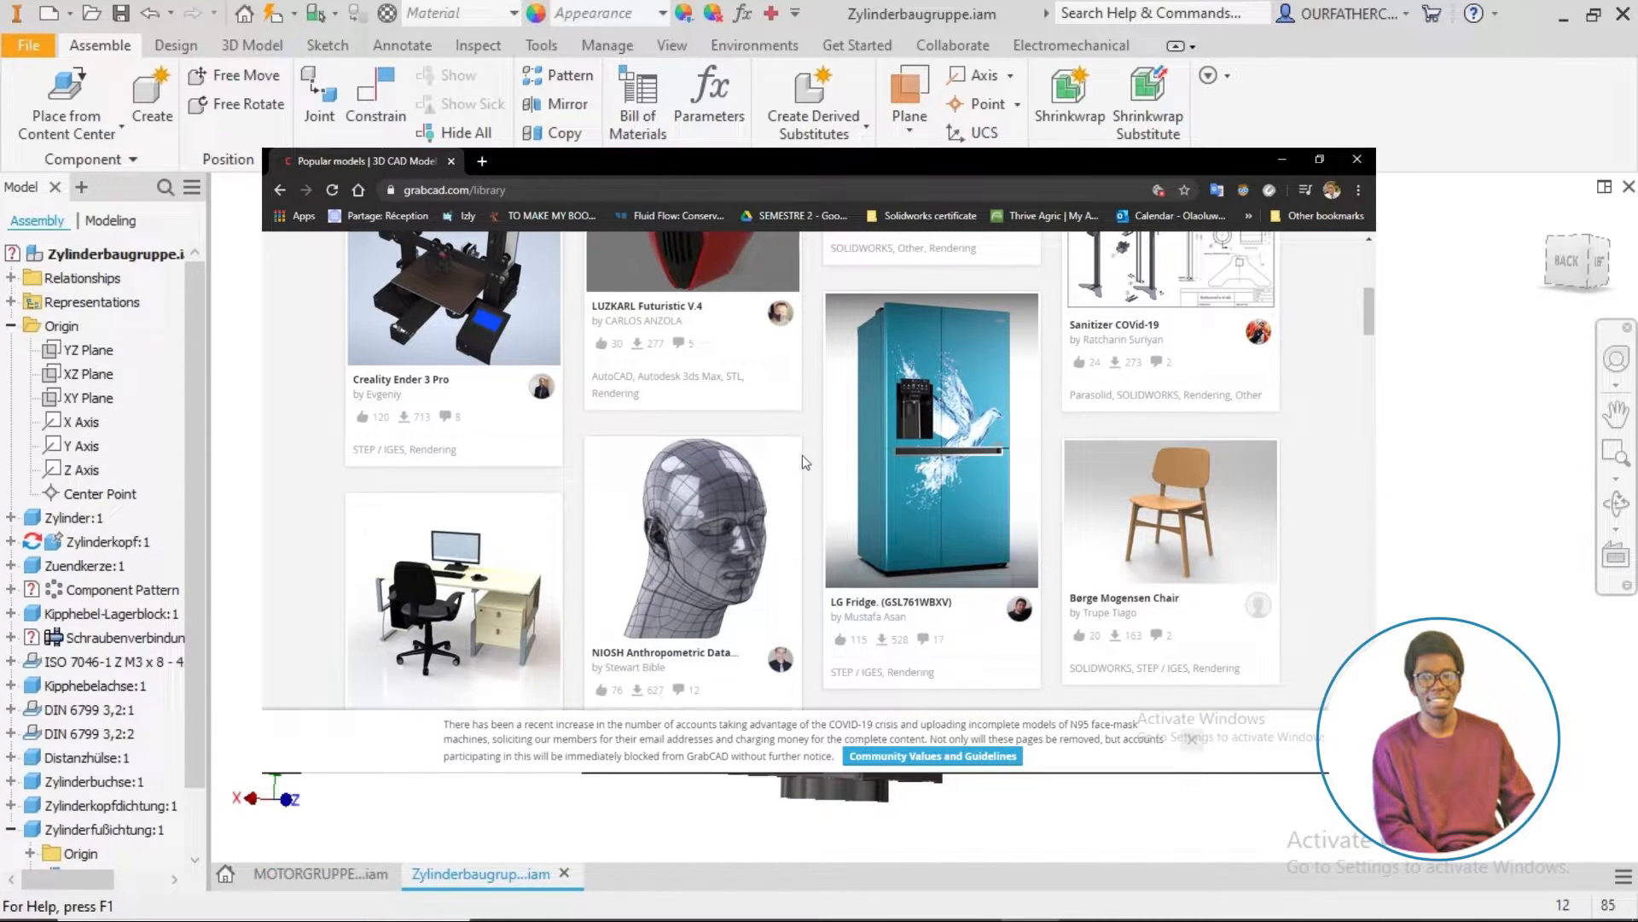
pyautogui.scroll(-3)
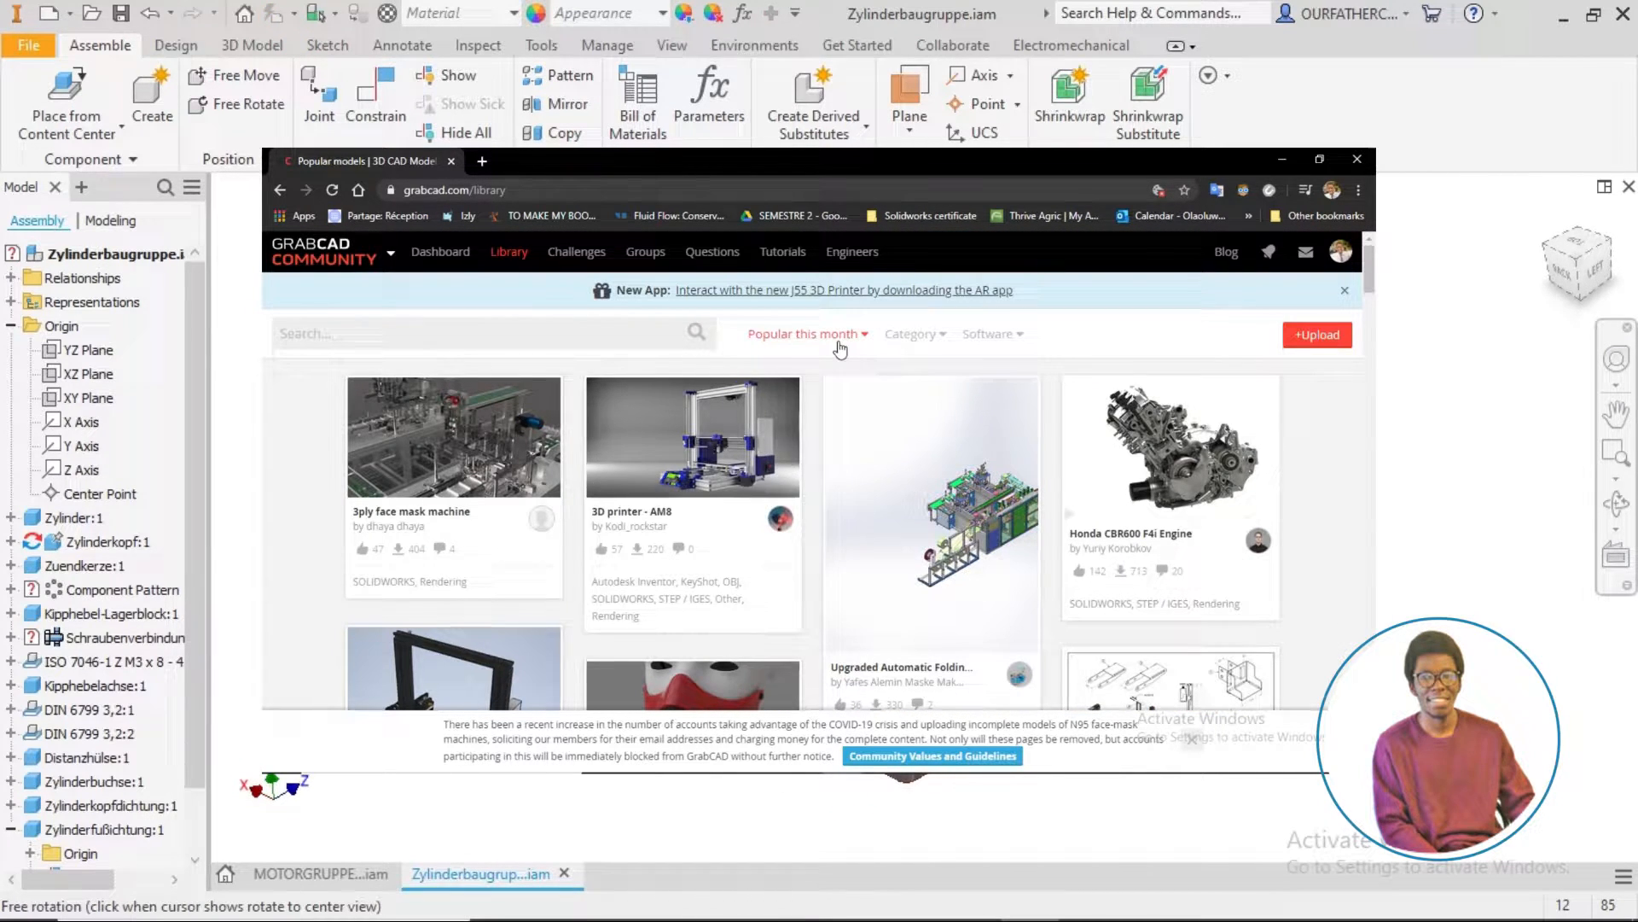
pyautogui.click(804, 333)
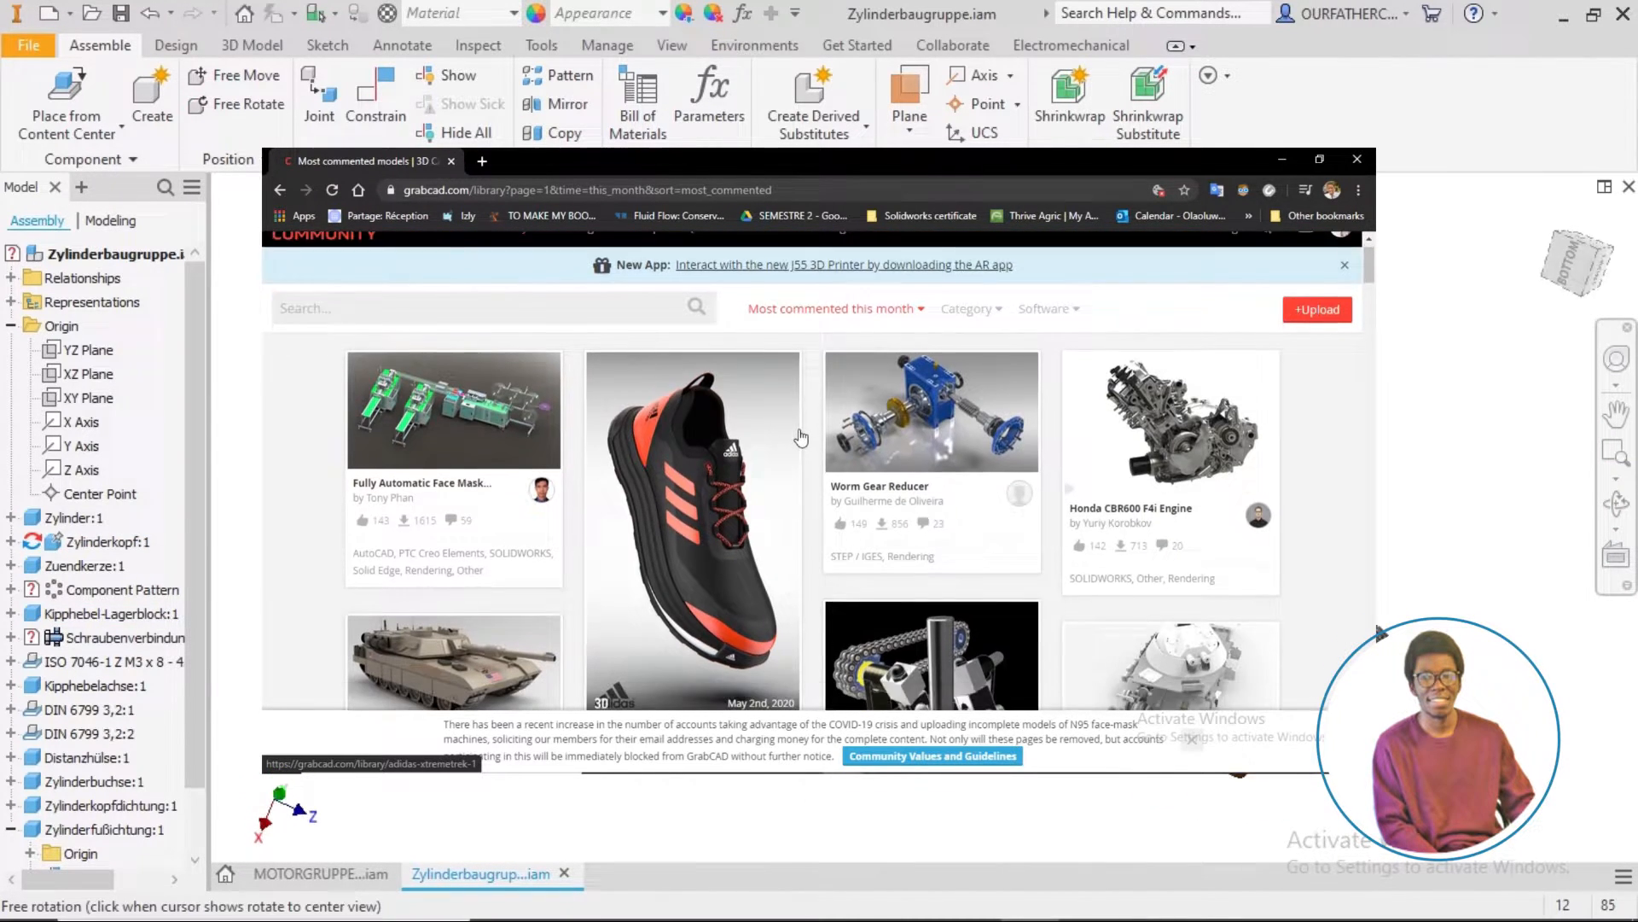
pyautogui.scroll(-3)
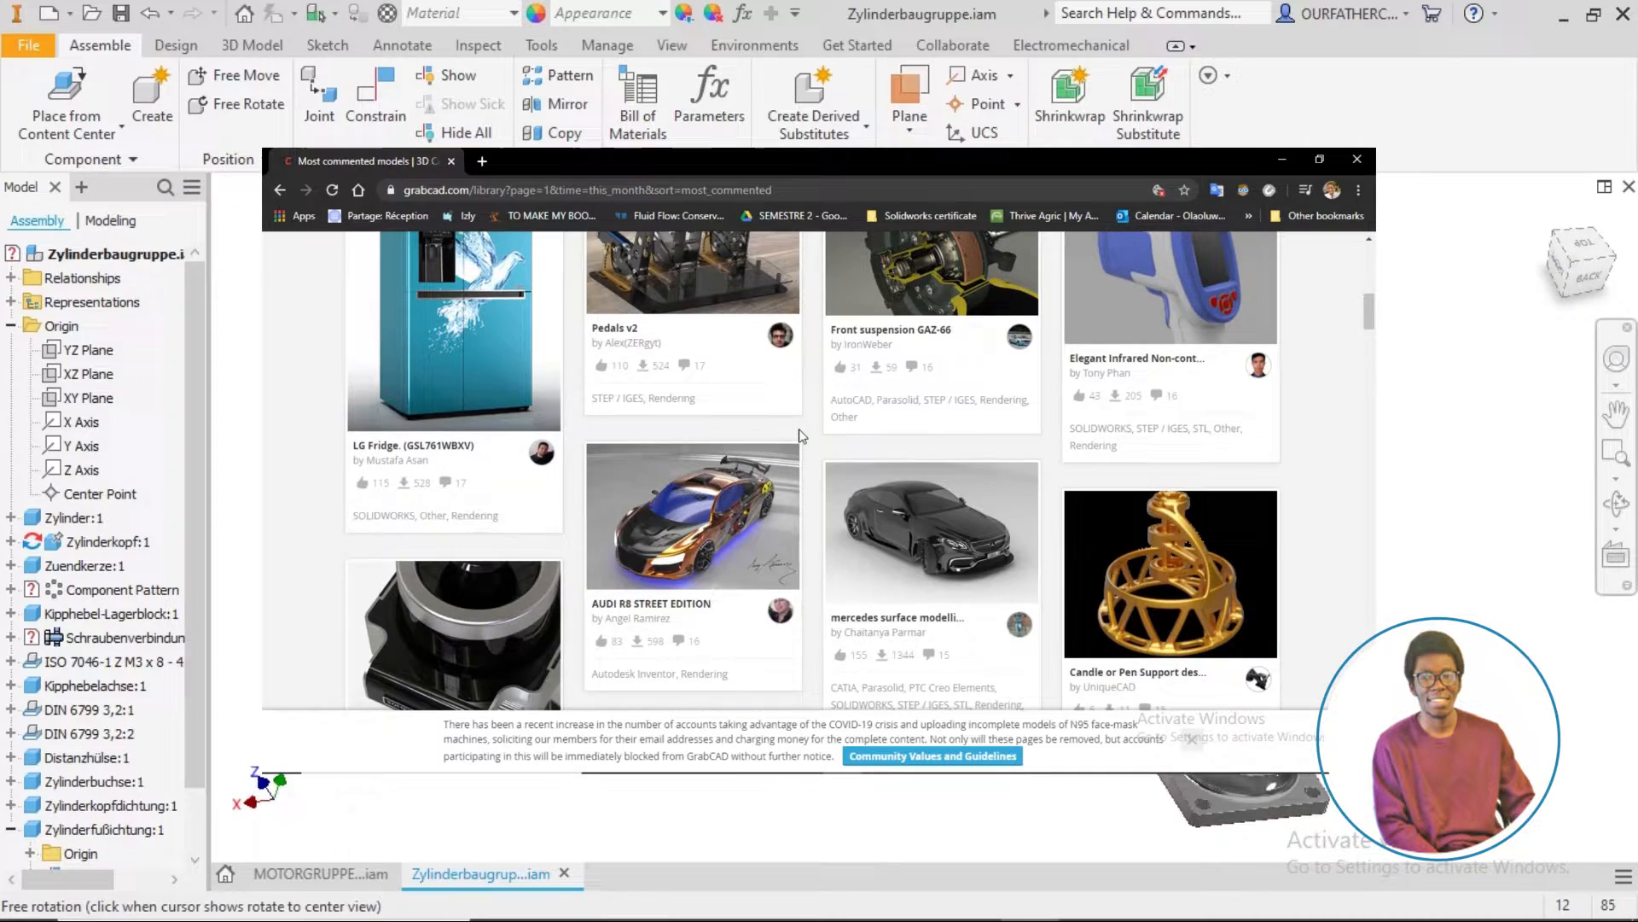
pyautogui.click(1356, 157)
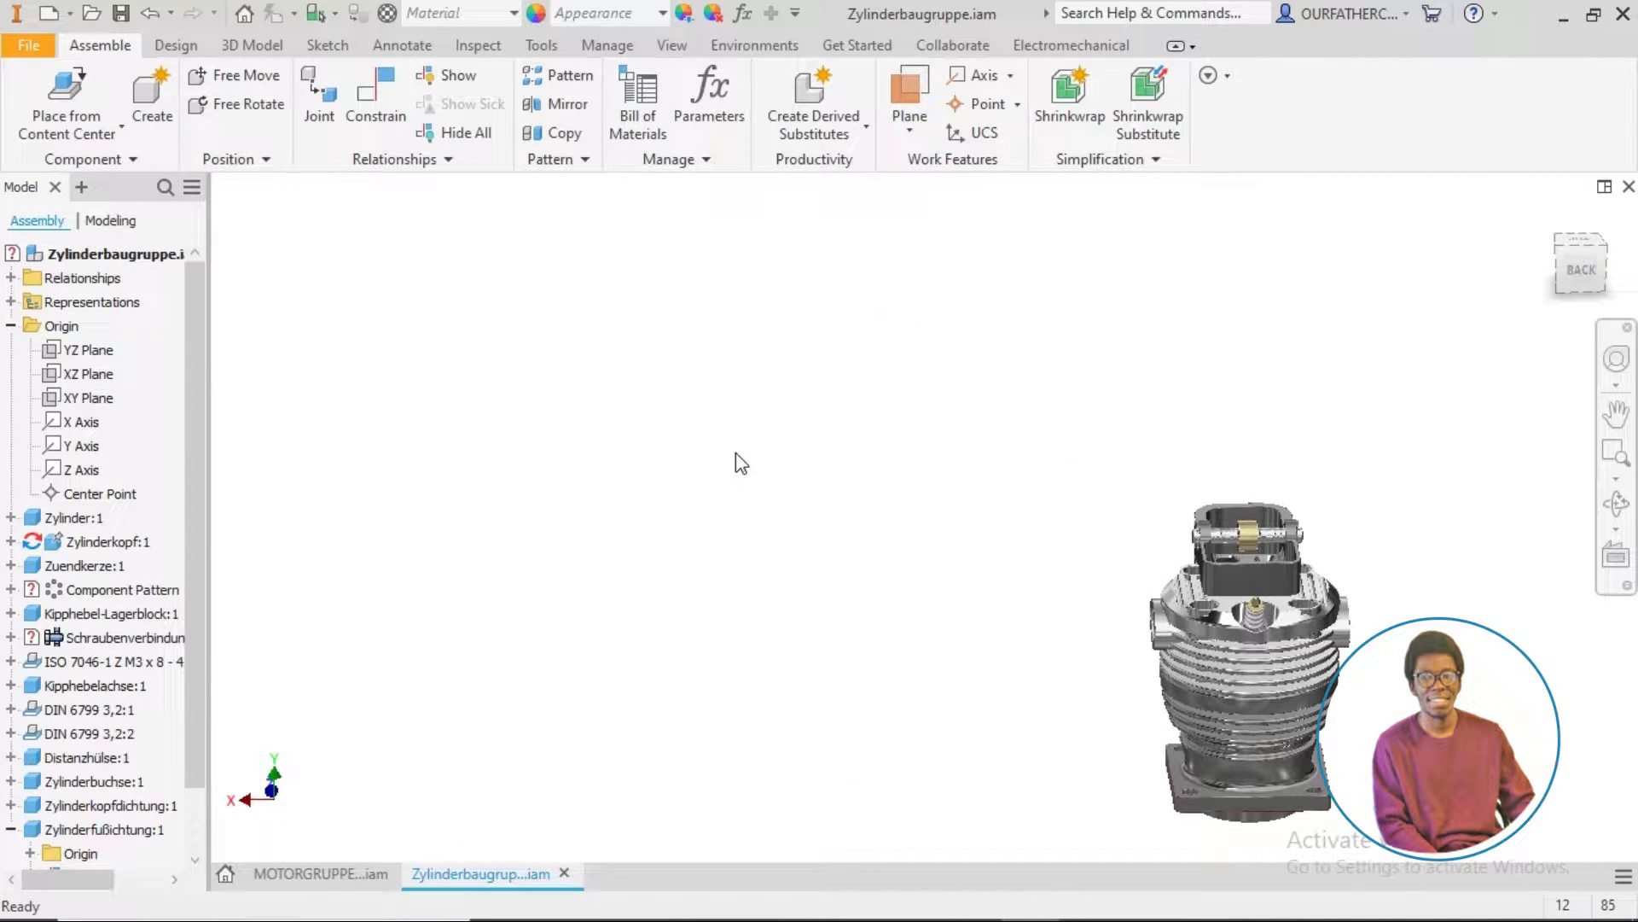
# - Return to the full engine assembly and place the propeller part file into it
pyautogui.click(321, 873)
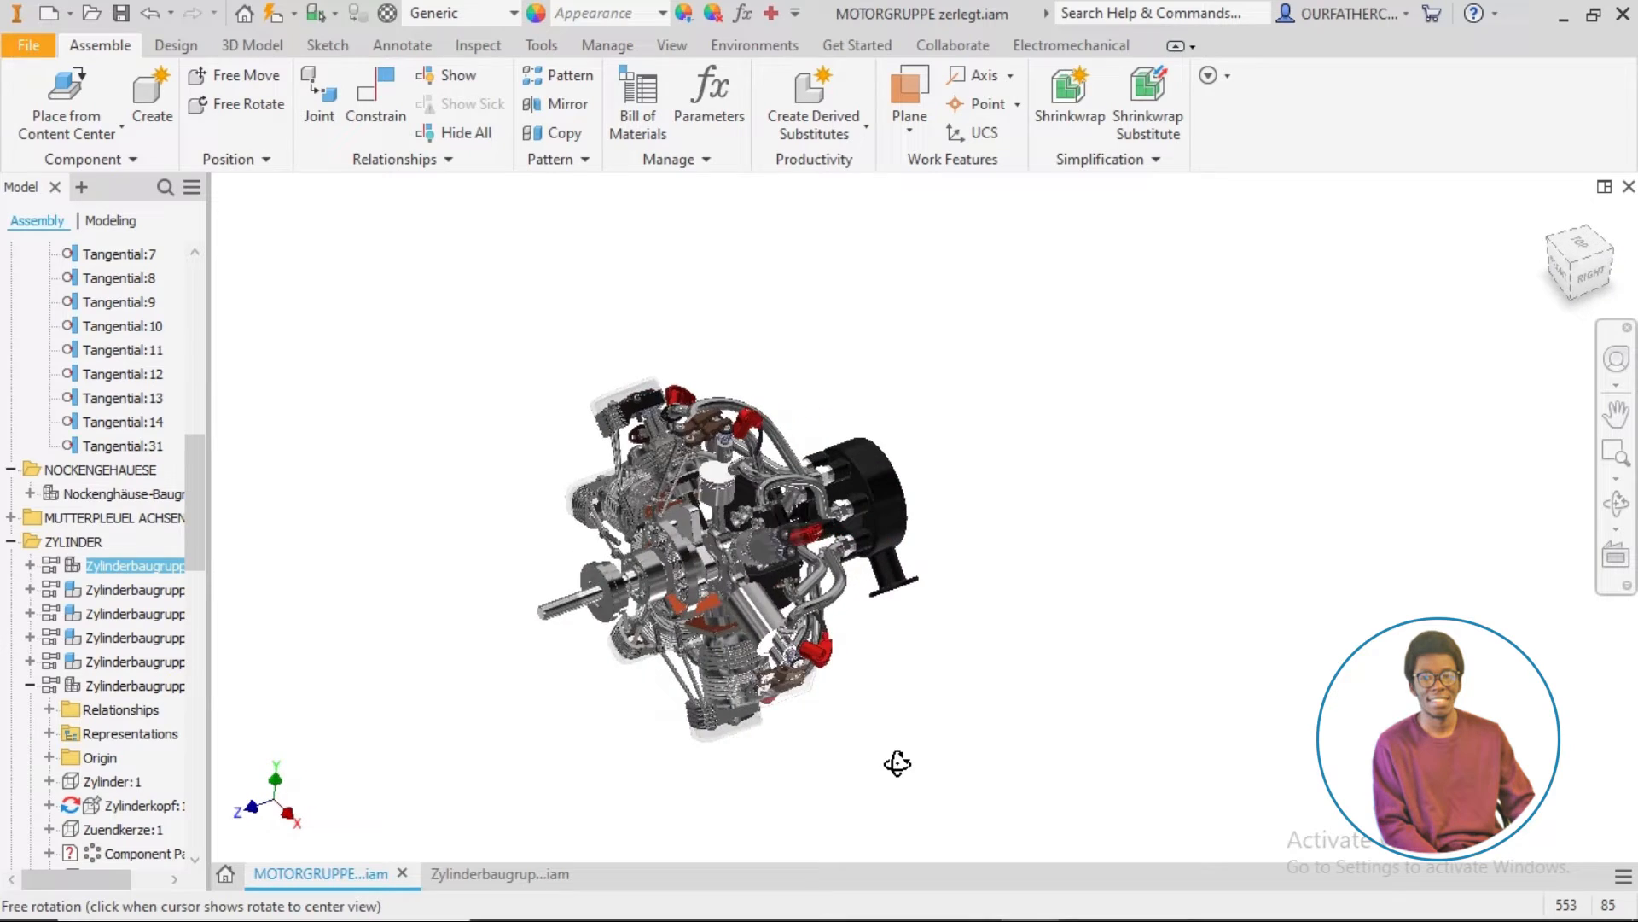
pyautogui.moveTo(896, 763); pyautogui.dragTo(1189, 718)
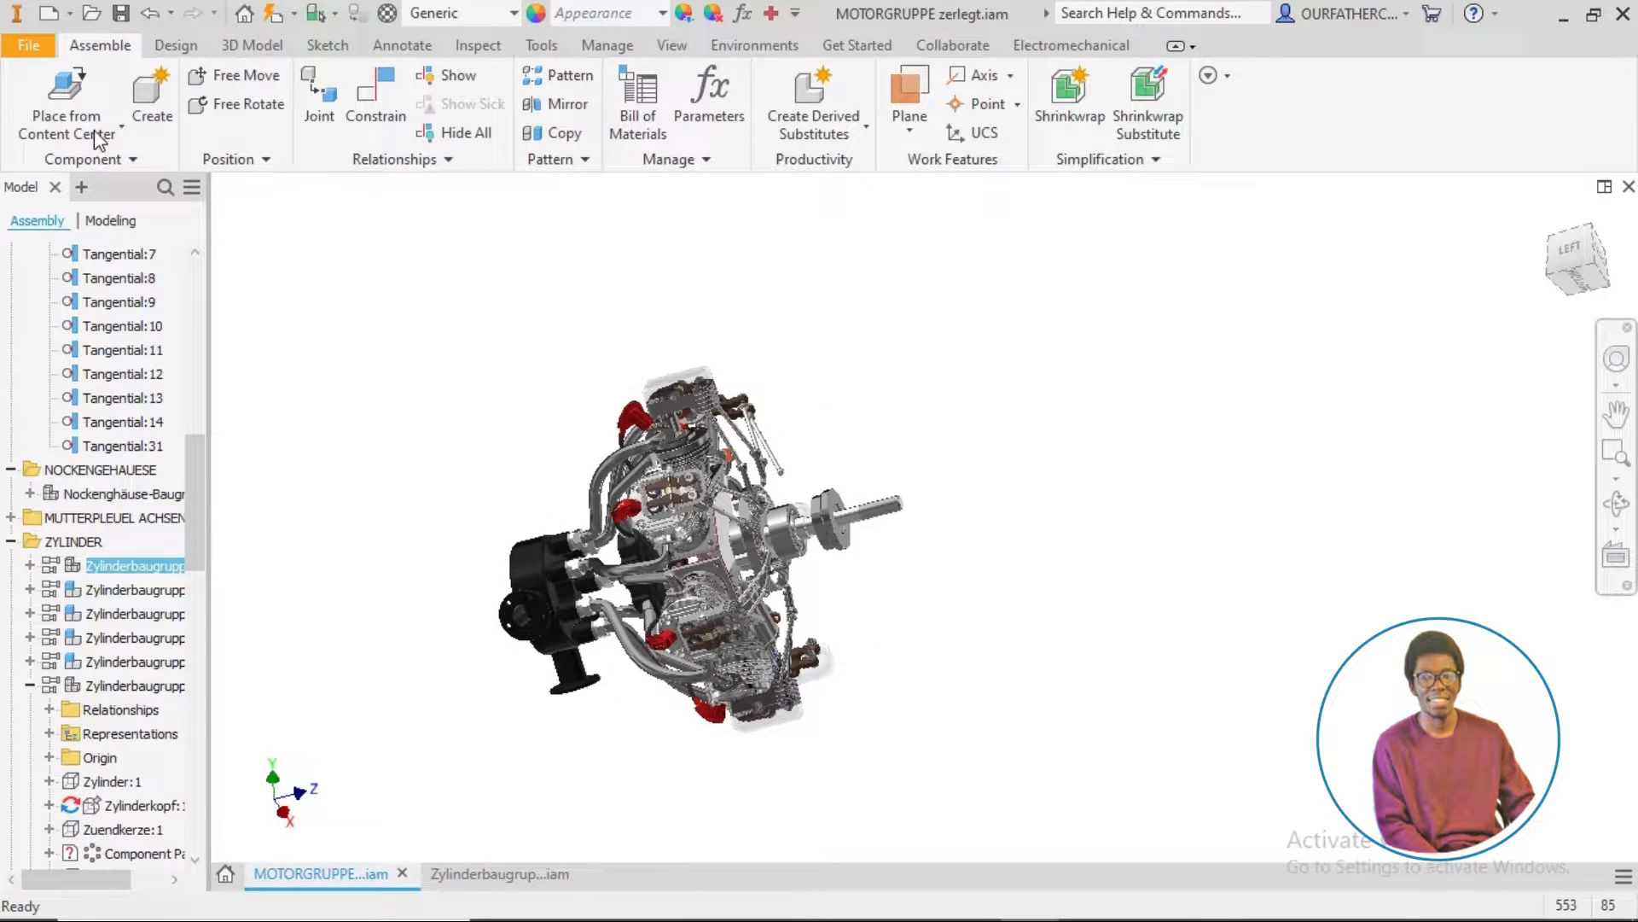
pyautogui.click(64, 99)
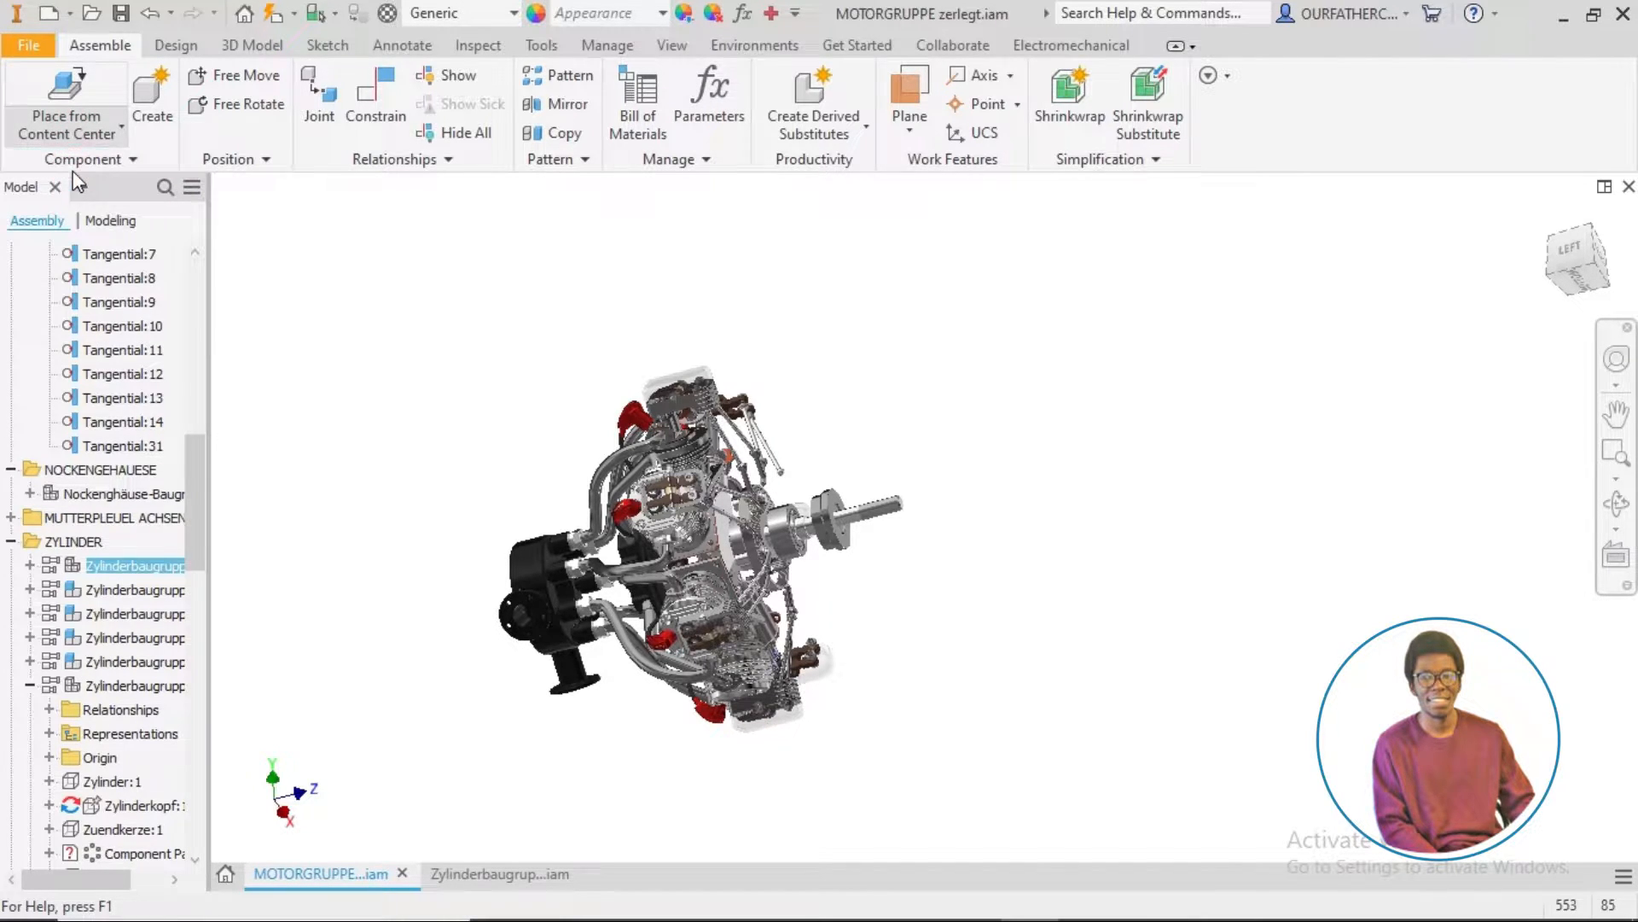
pyautogui.click(34, 94)
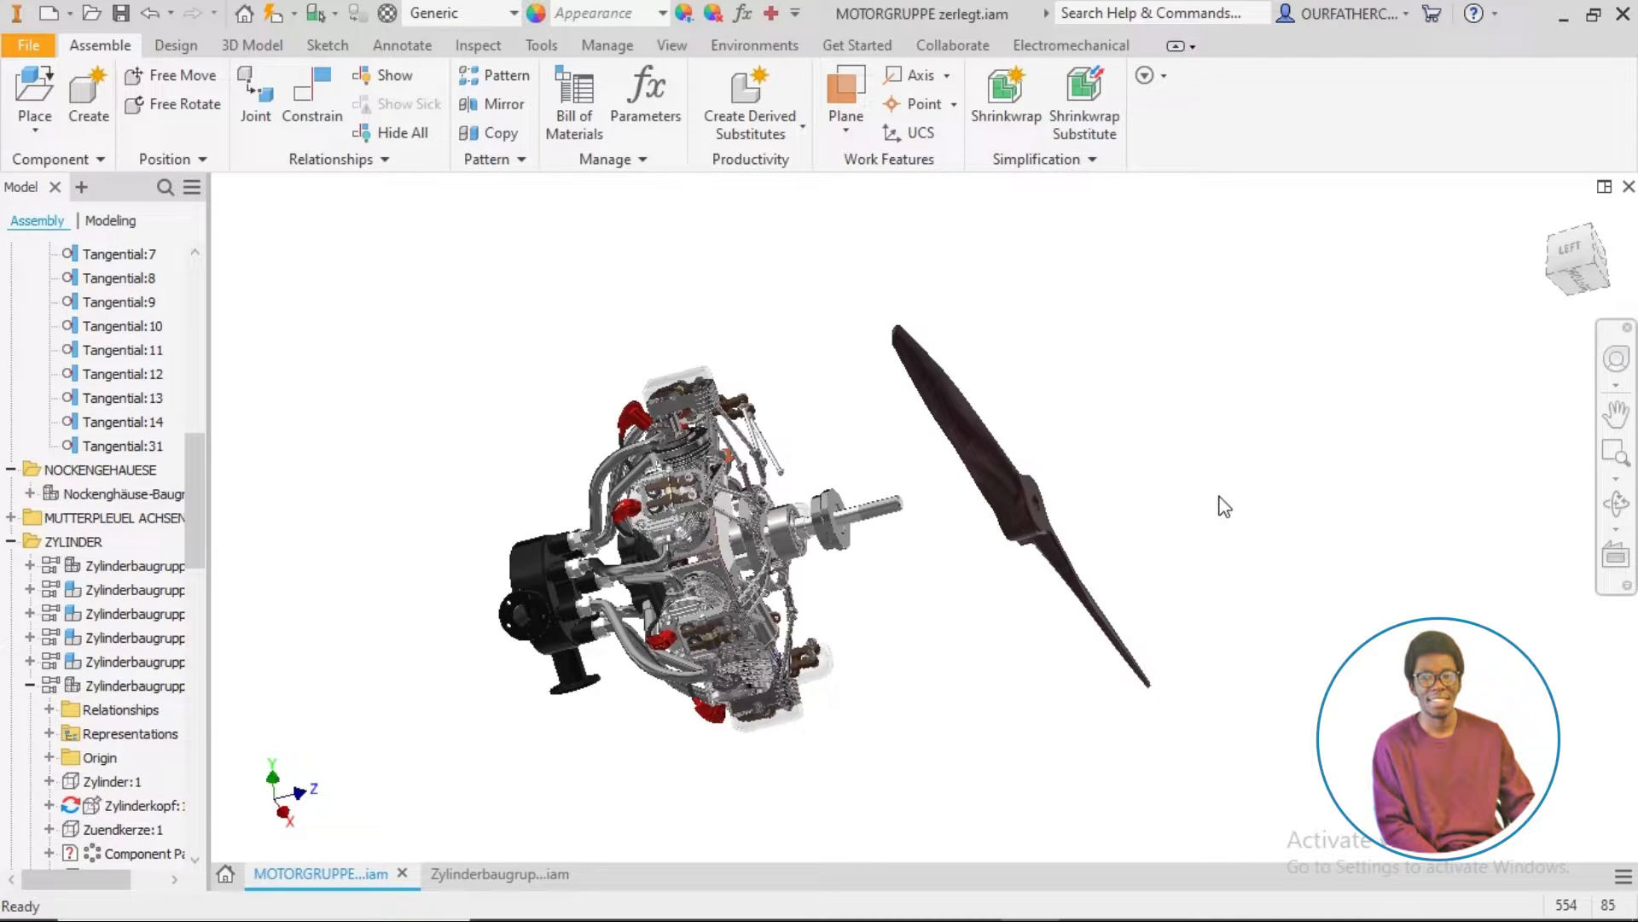
# - Look the engine and propeller over from above and the side, then start a Place Constraint
pyautogui.moveTo(1226, 506); pyautogui.dragTo(1045, 615)
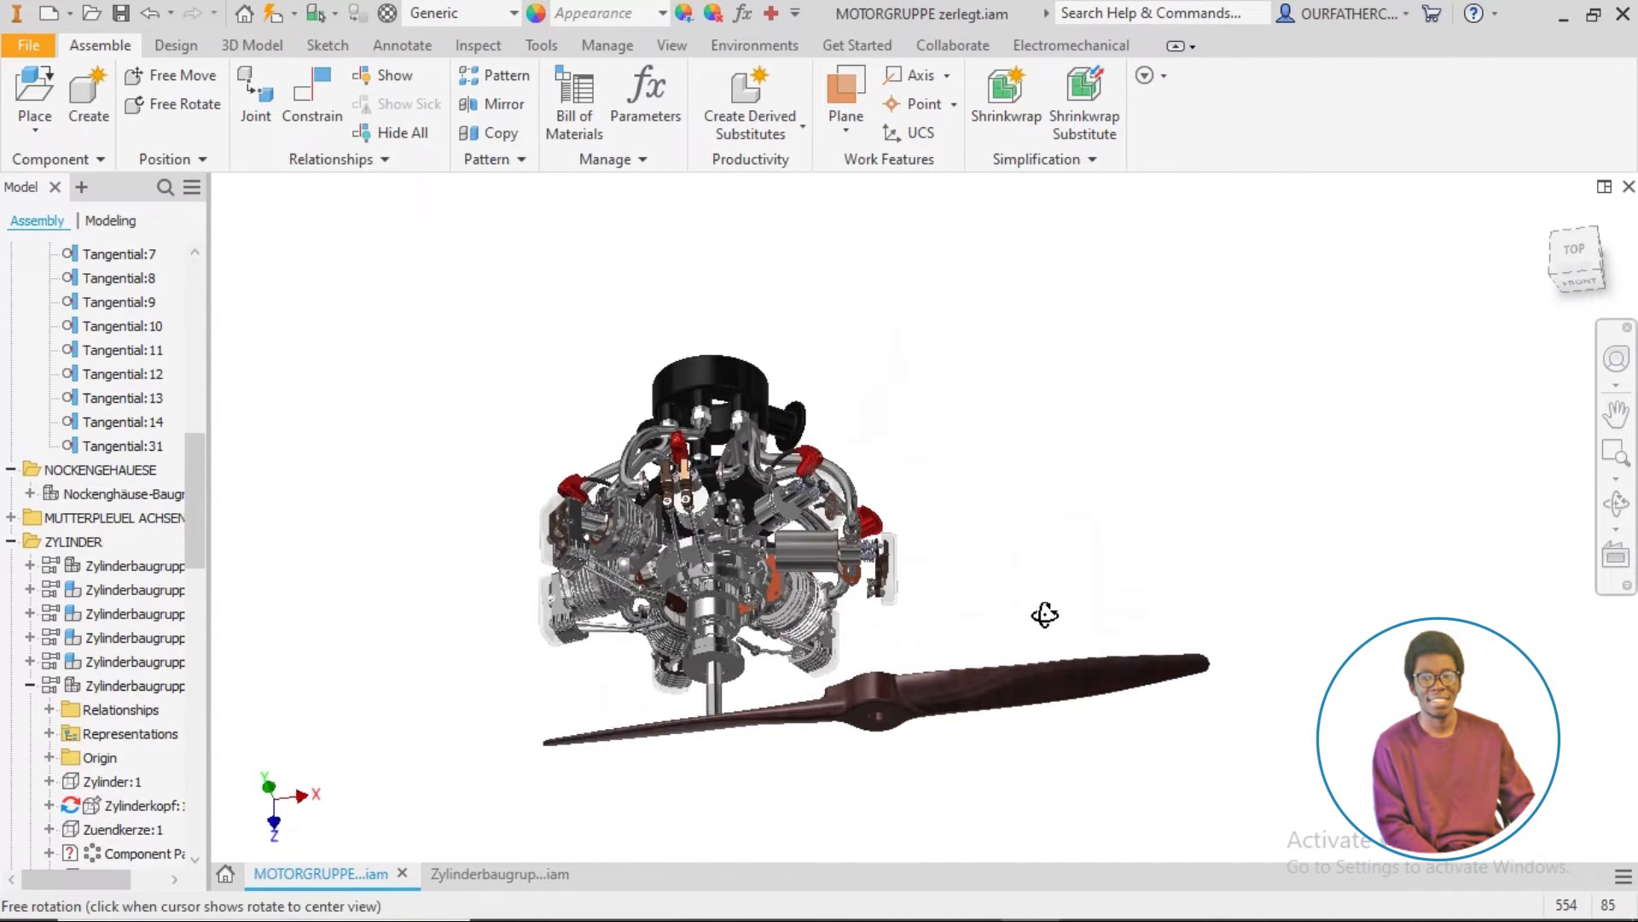
pyautogui.moveTo(1045, 614); pyautogui.dragTo(1352, 551)
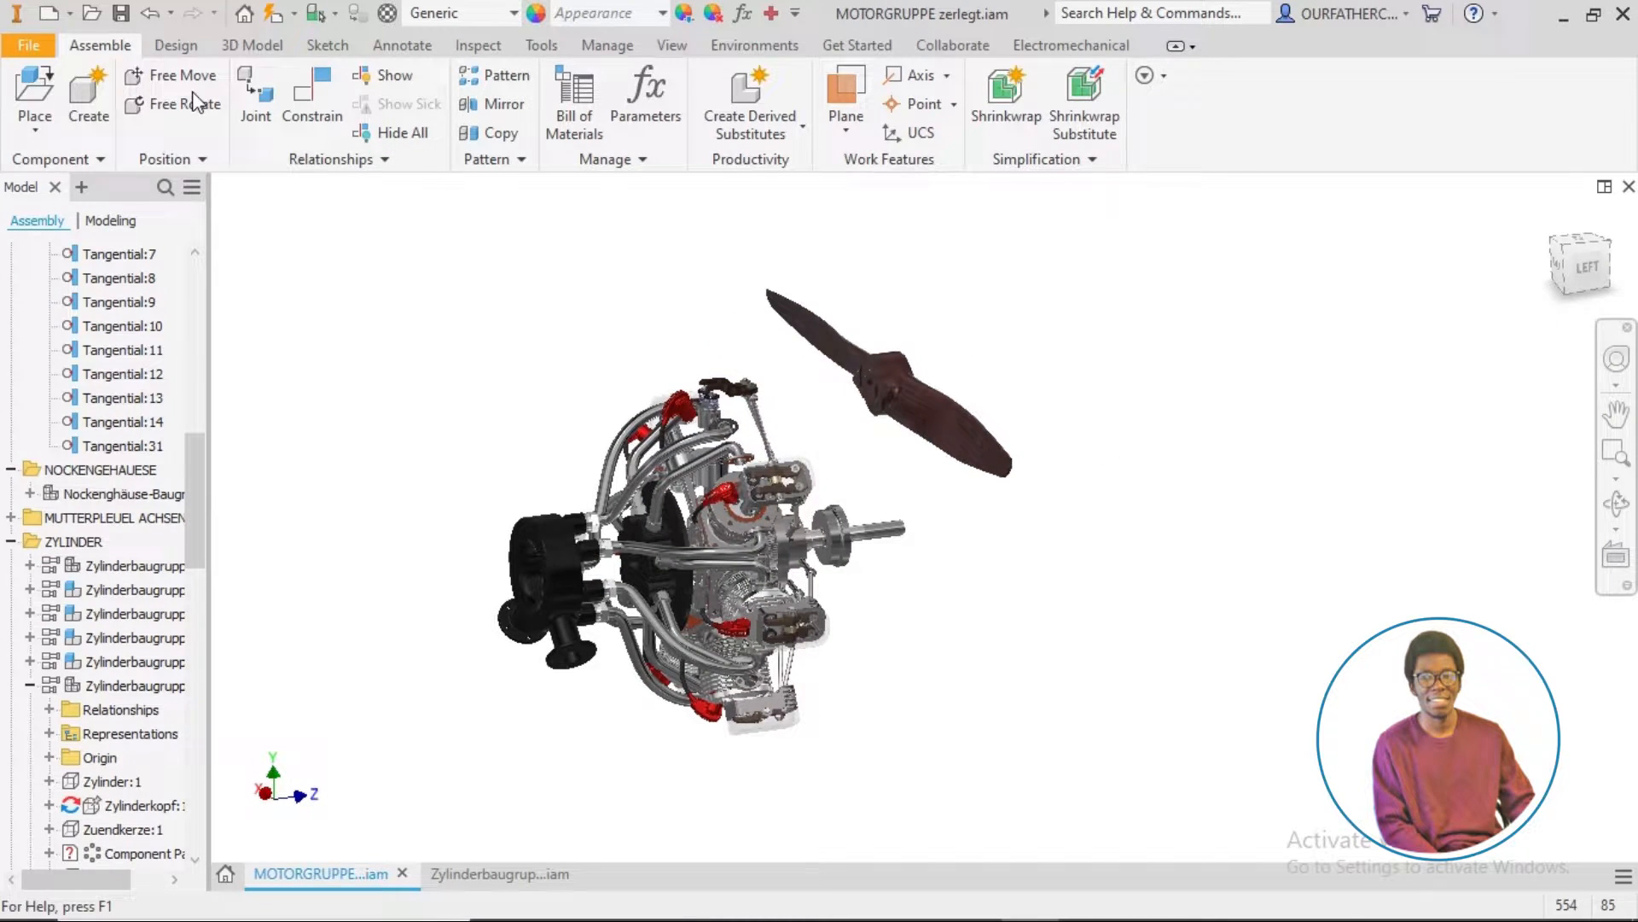
pyautogui.click(311, 94)
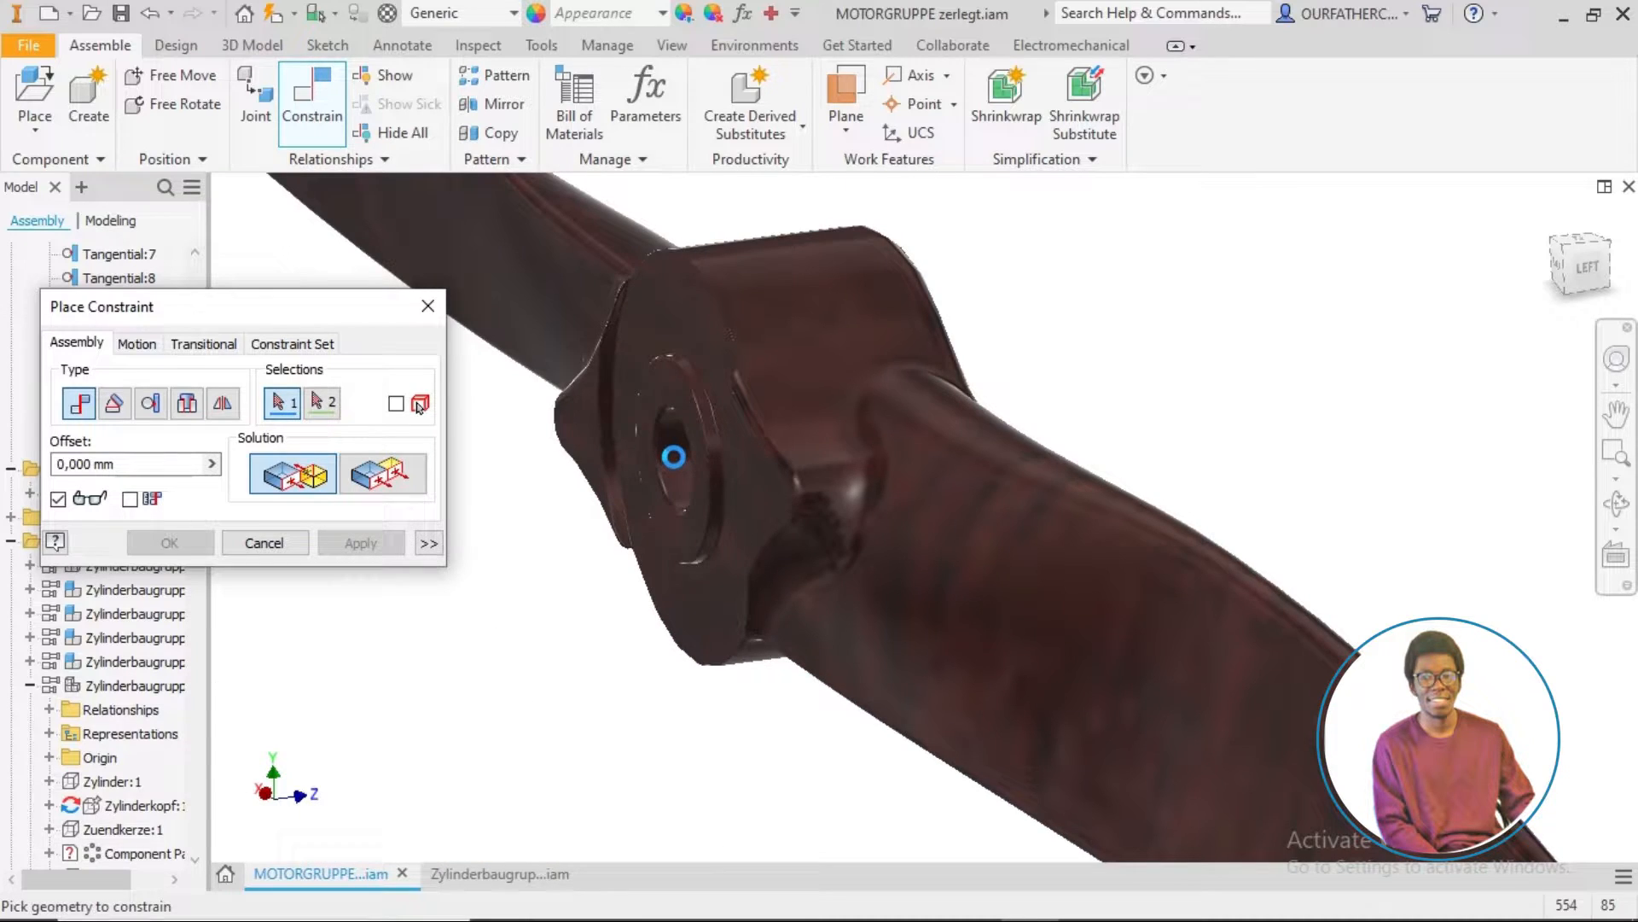
# - Mate the propeller hub hole to the engine shaft axis and apply the constraint
pyautogui.click(674, 457)
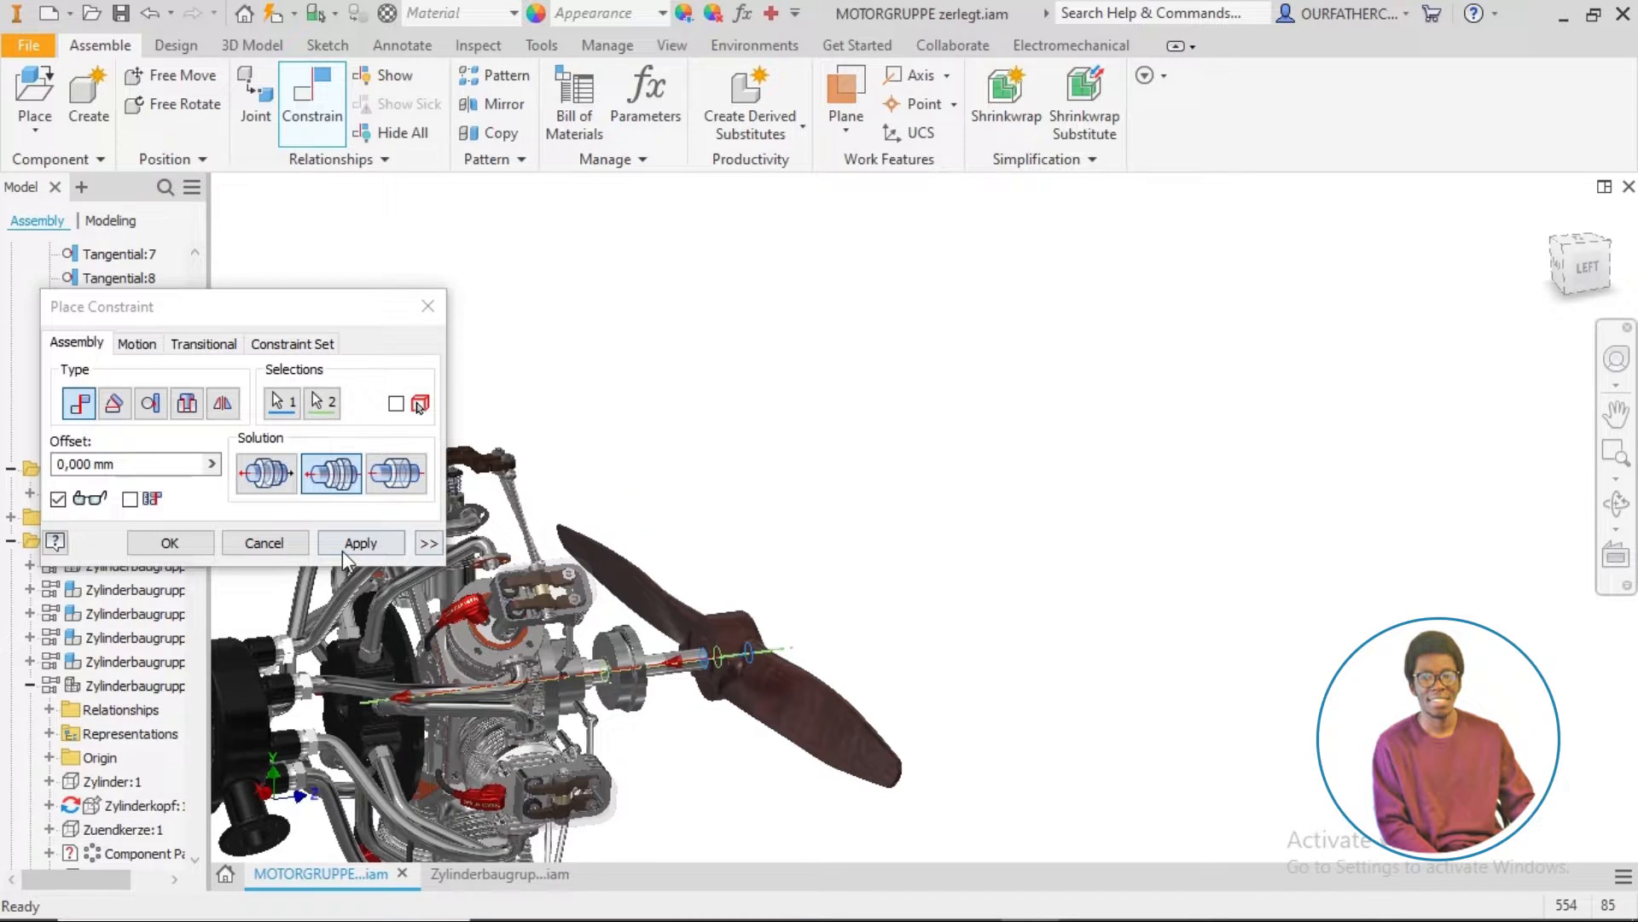
pyautogui.click(361, 543)
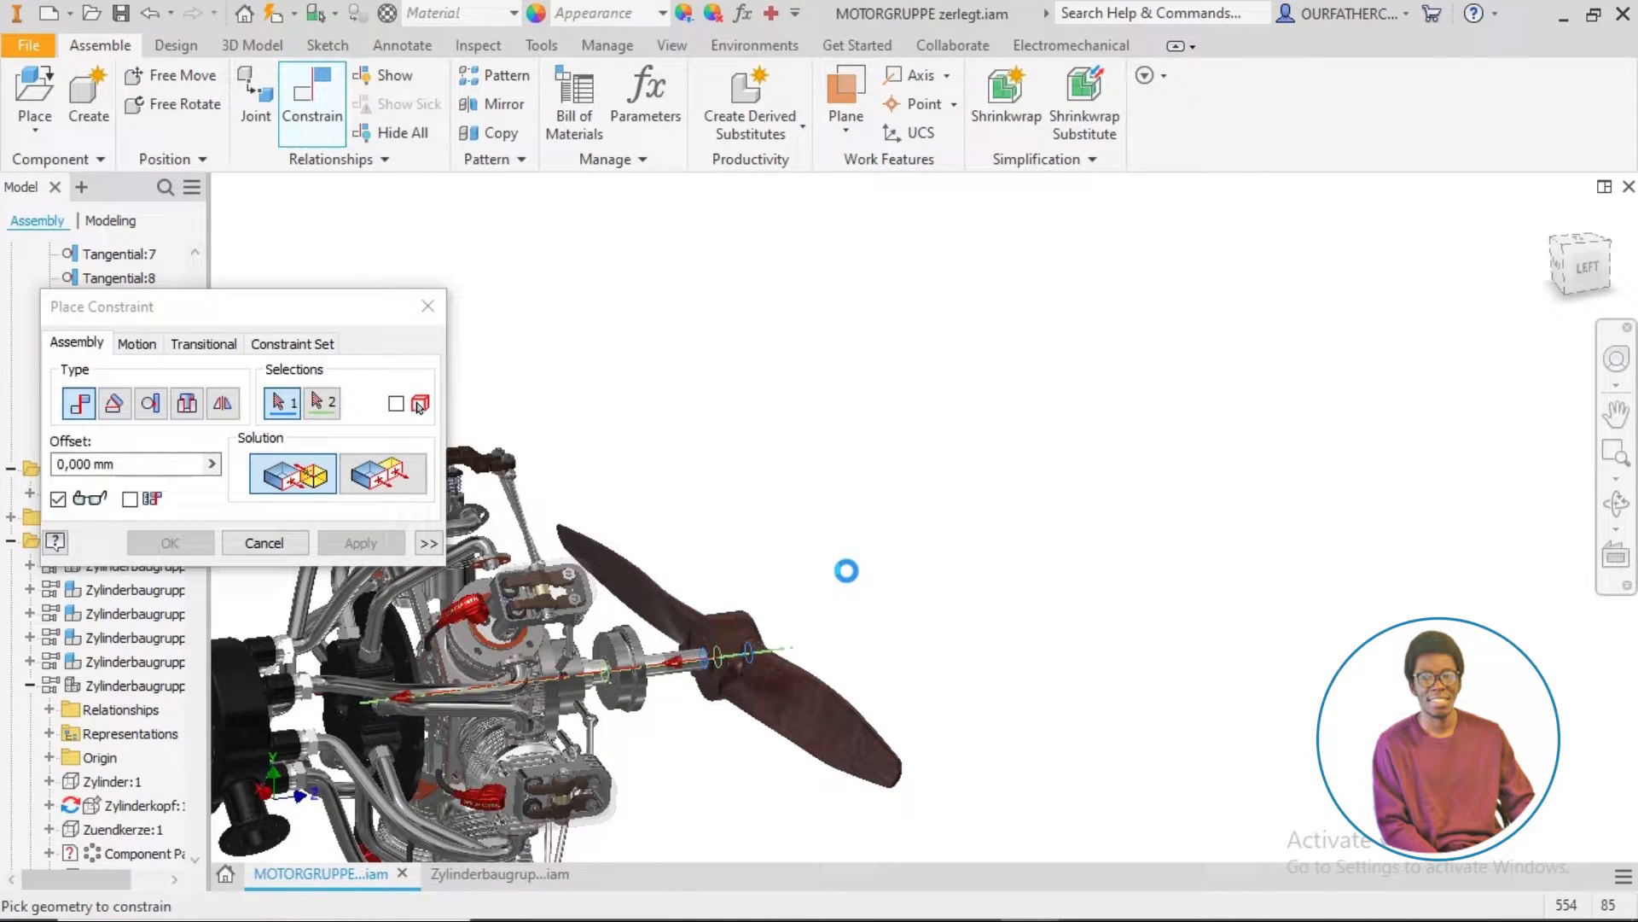
pyautogui.click(263, 543)
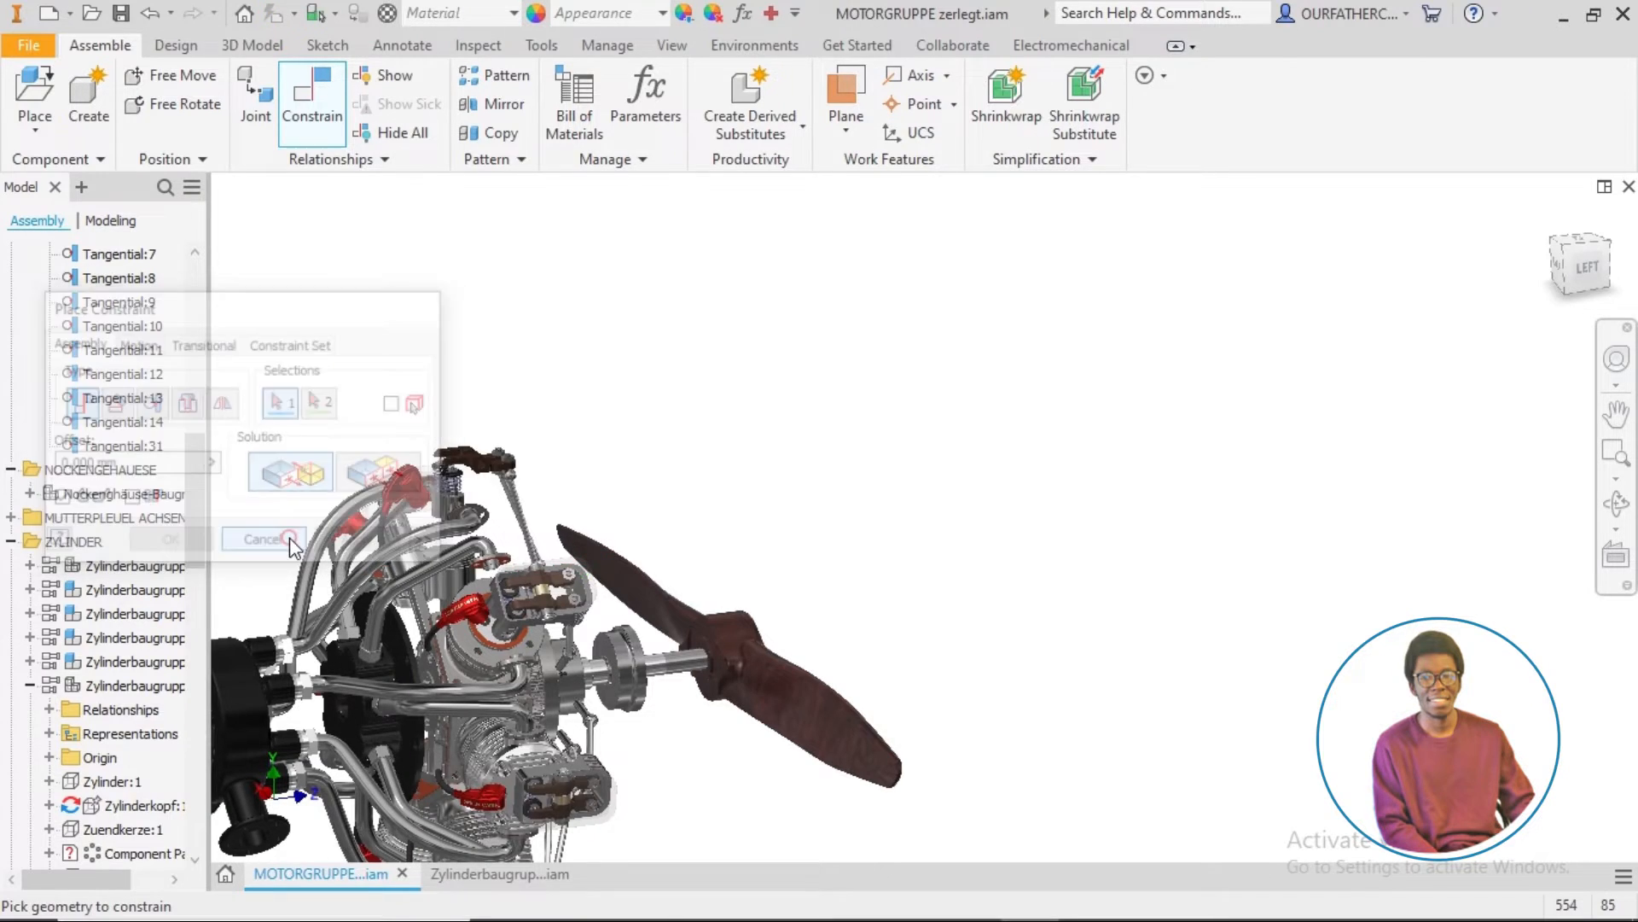
pyautogui.click(264, 539)
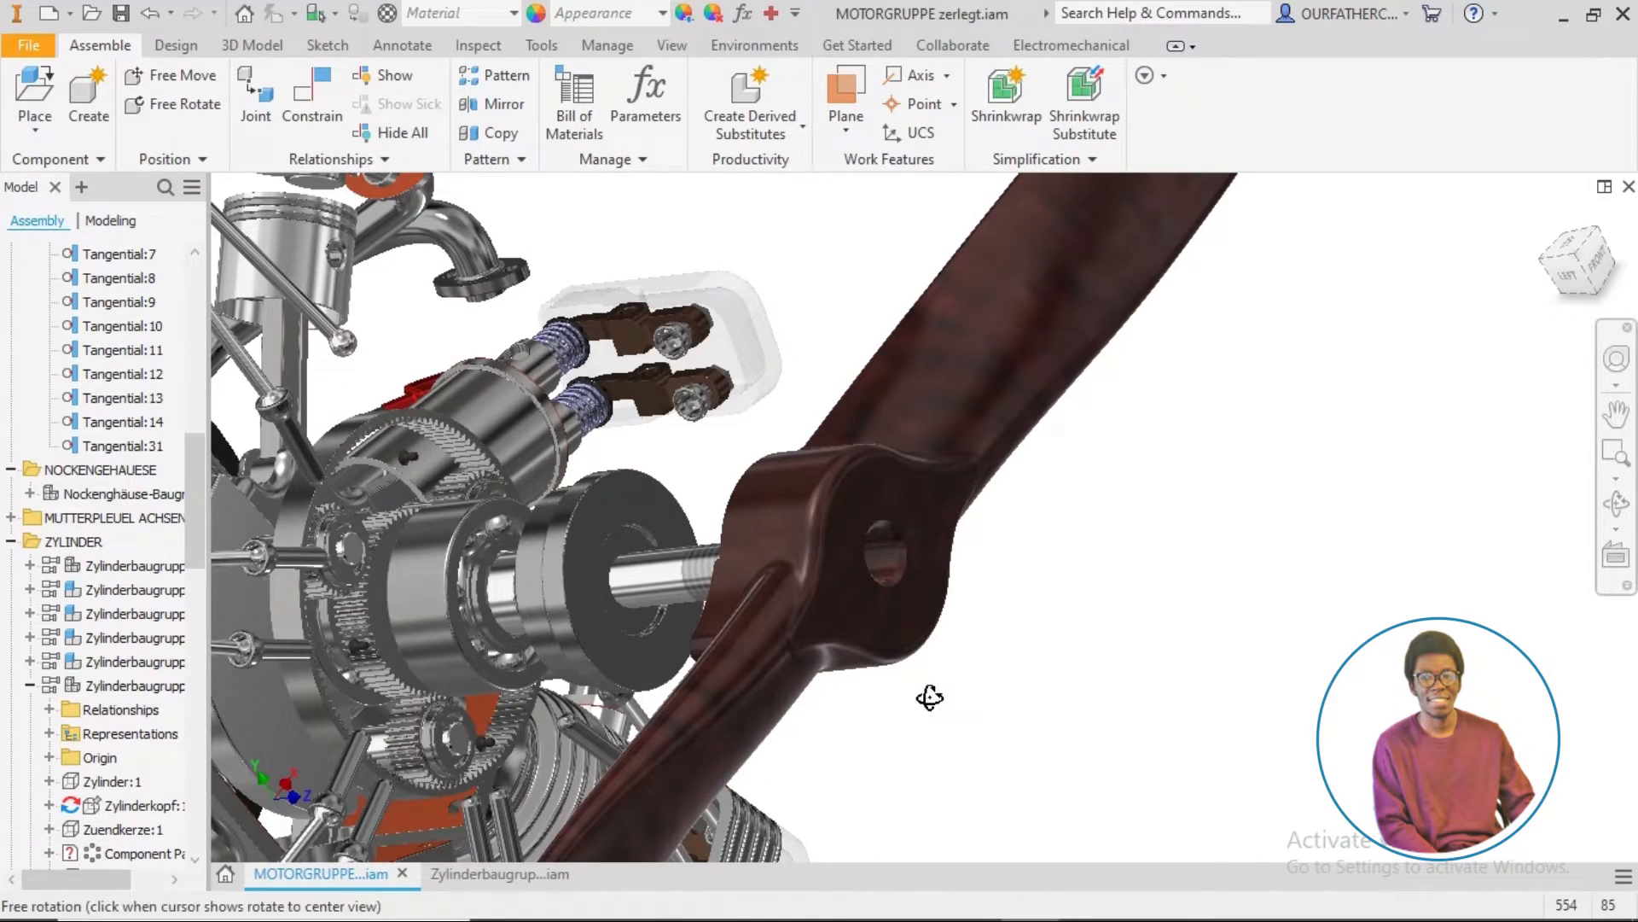
pyautogui.moveTo(930, 696); pyautogui.dragTo(860, 672)
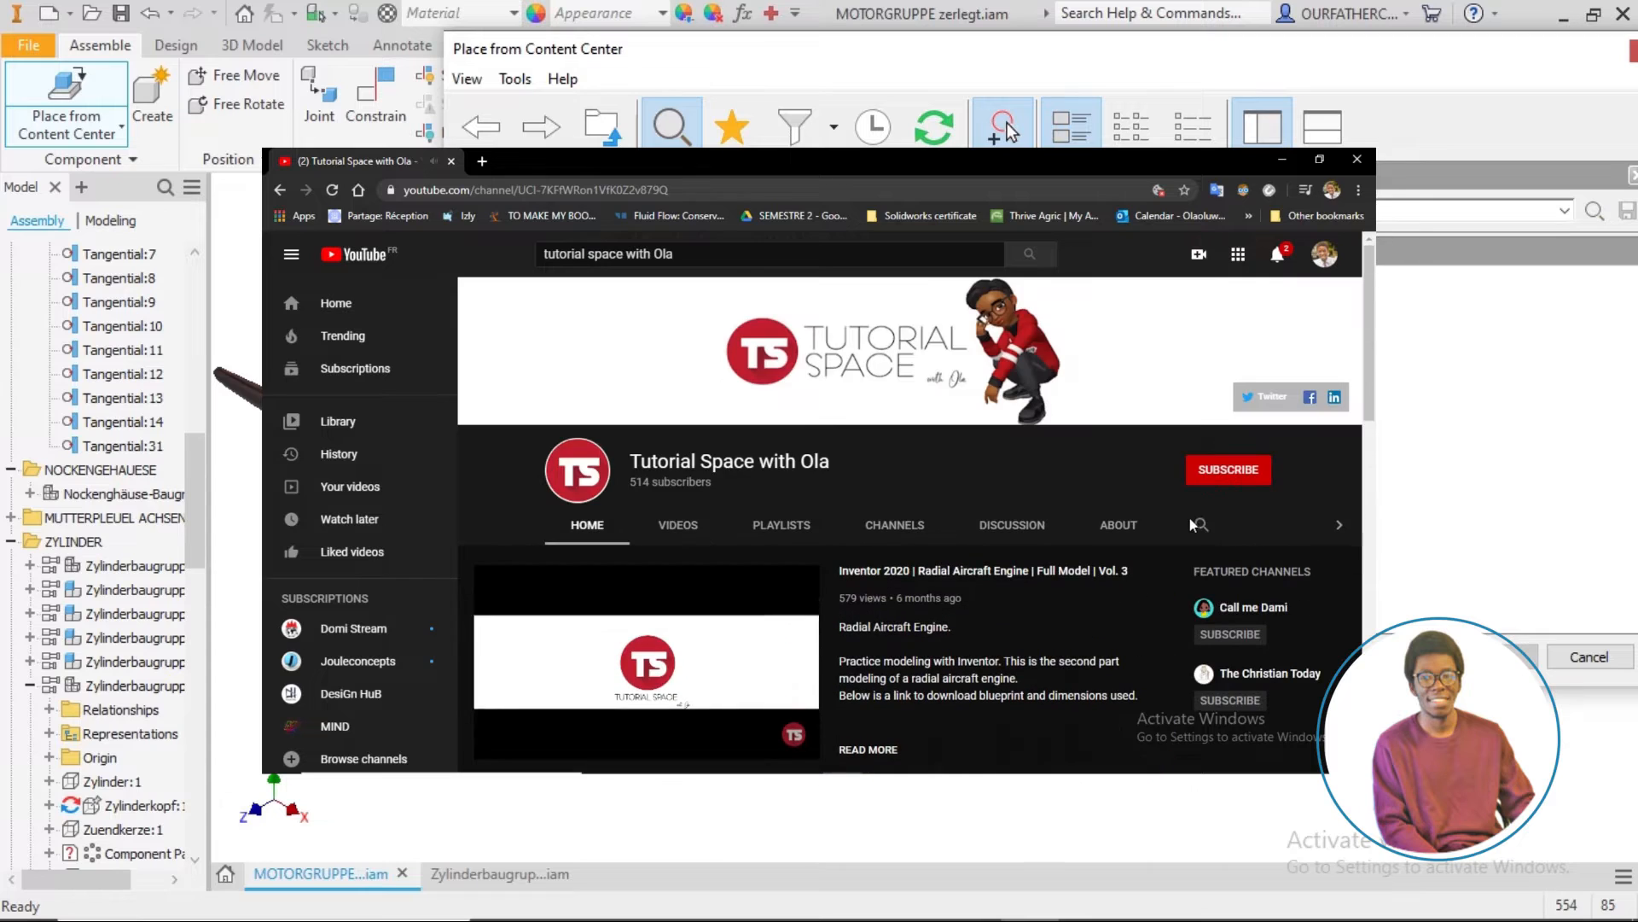
pyautogui.click(1227, 469)
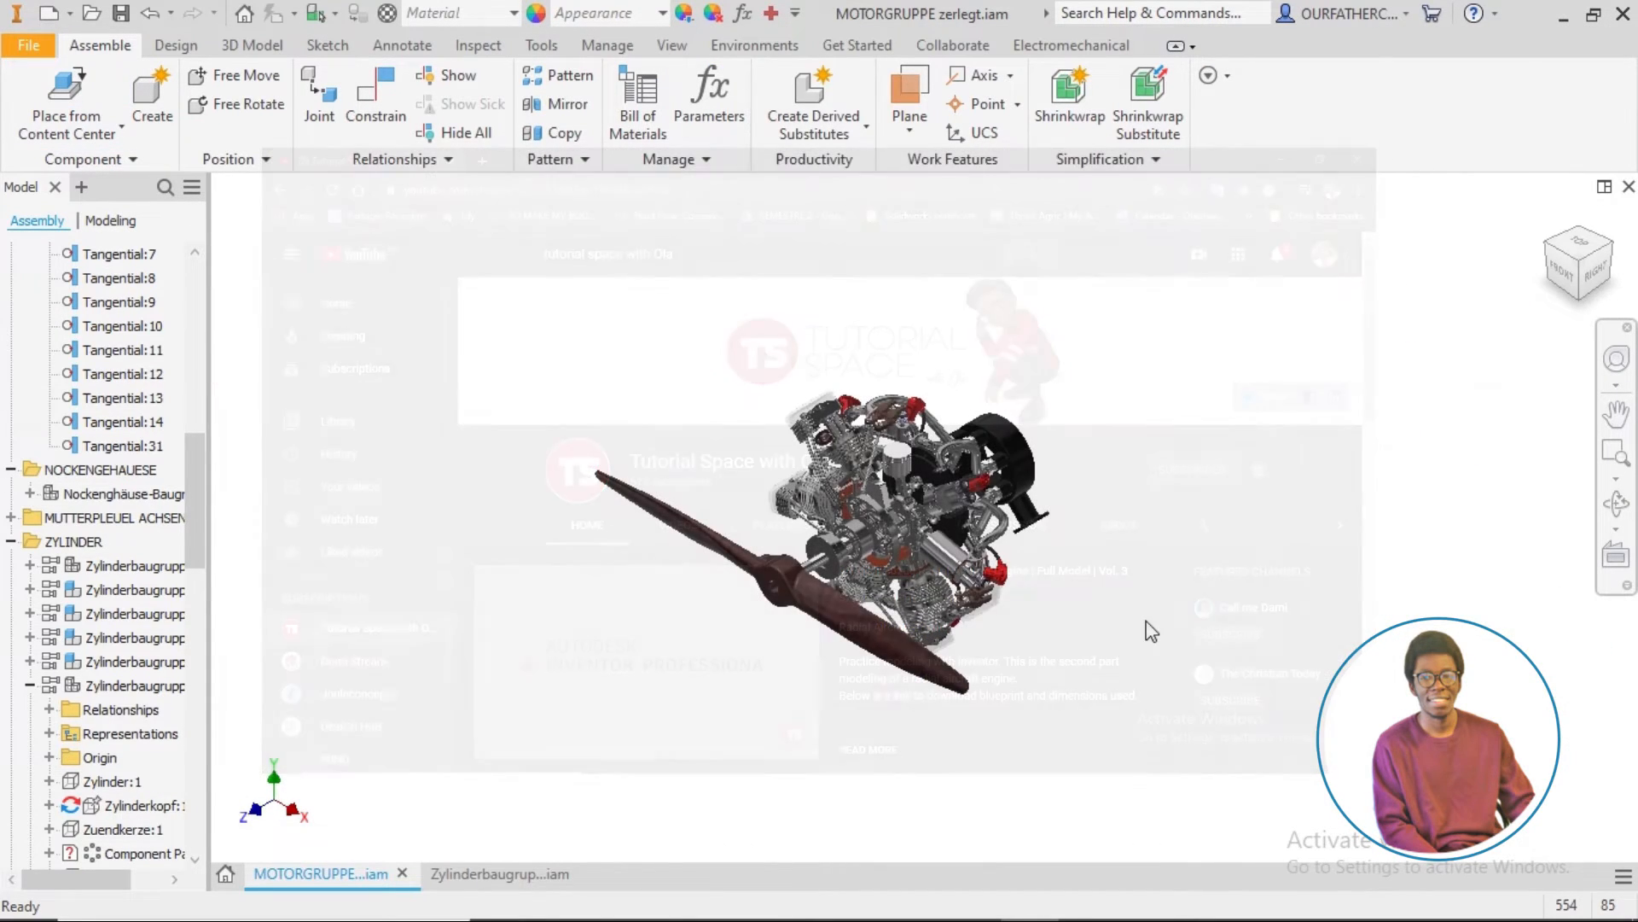
# - Scroll through the Rotary Engine project's part files in the Place Component file browser
pyautogui.click(91, 12)
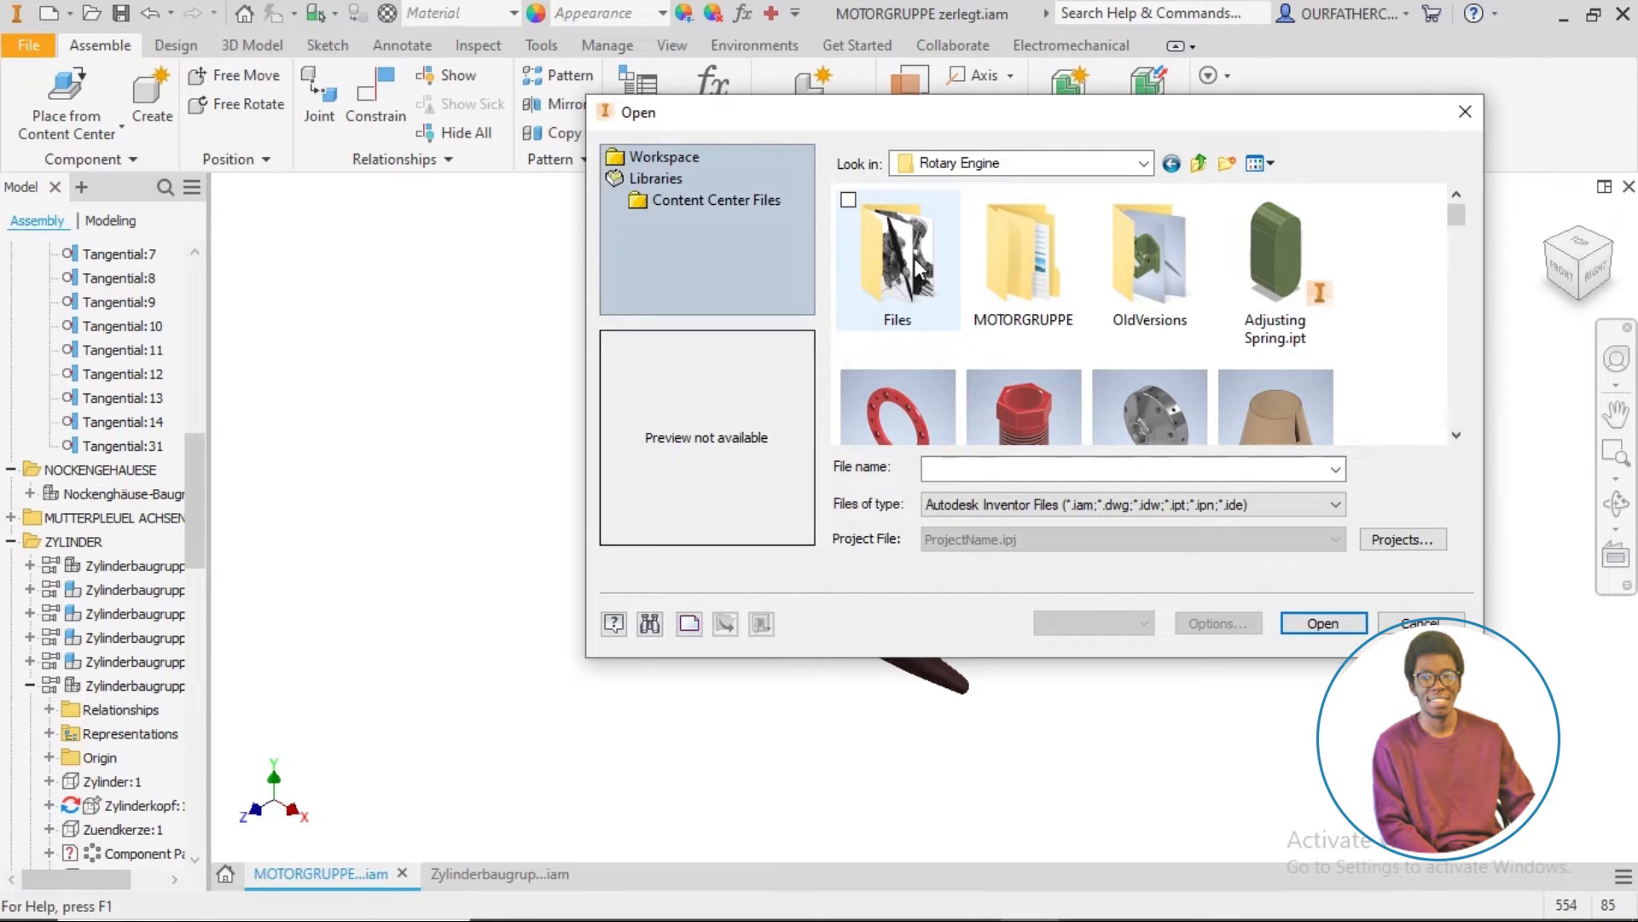
pyautogui.scroll(-3)
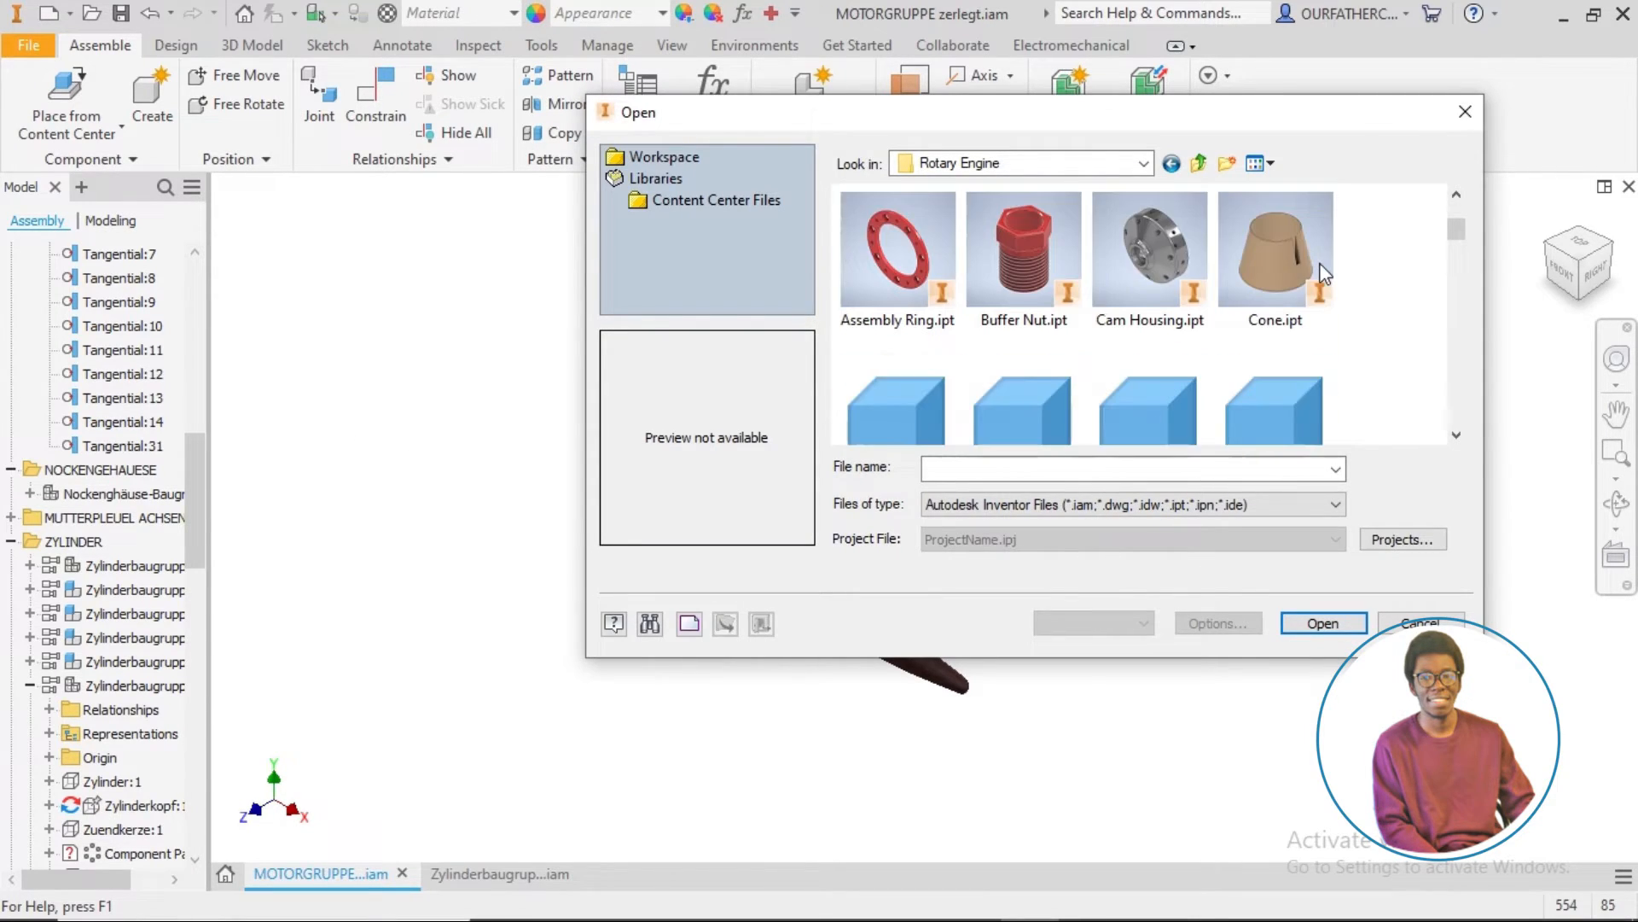
pyautogui.scroll(-3)
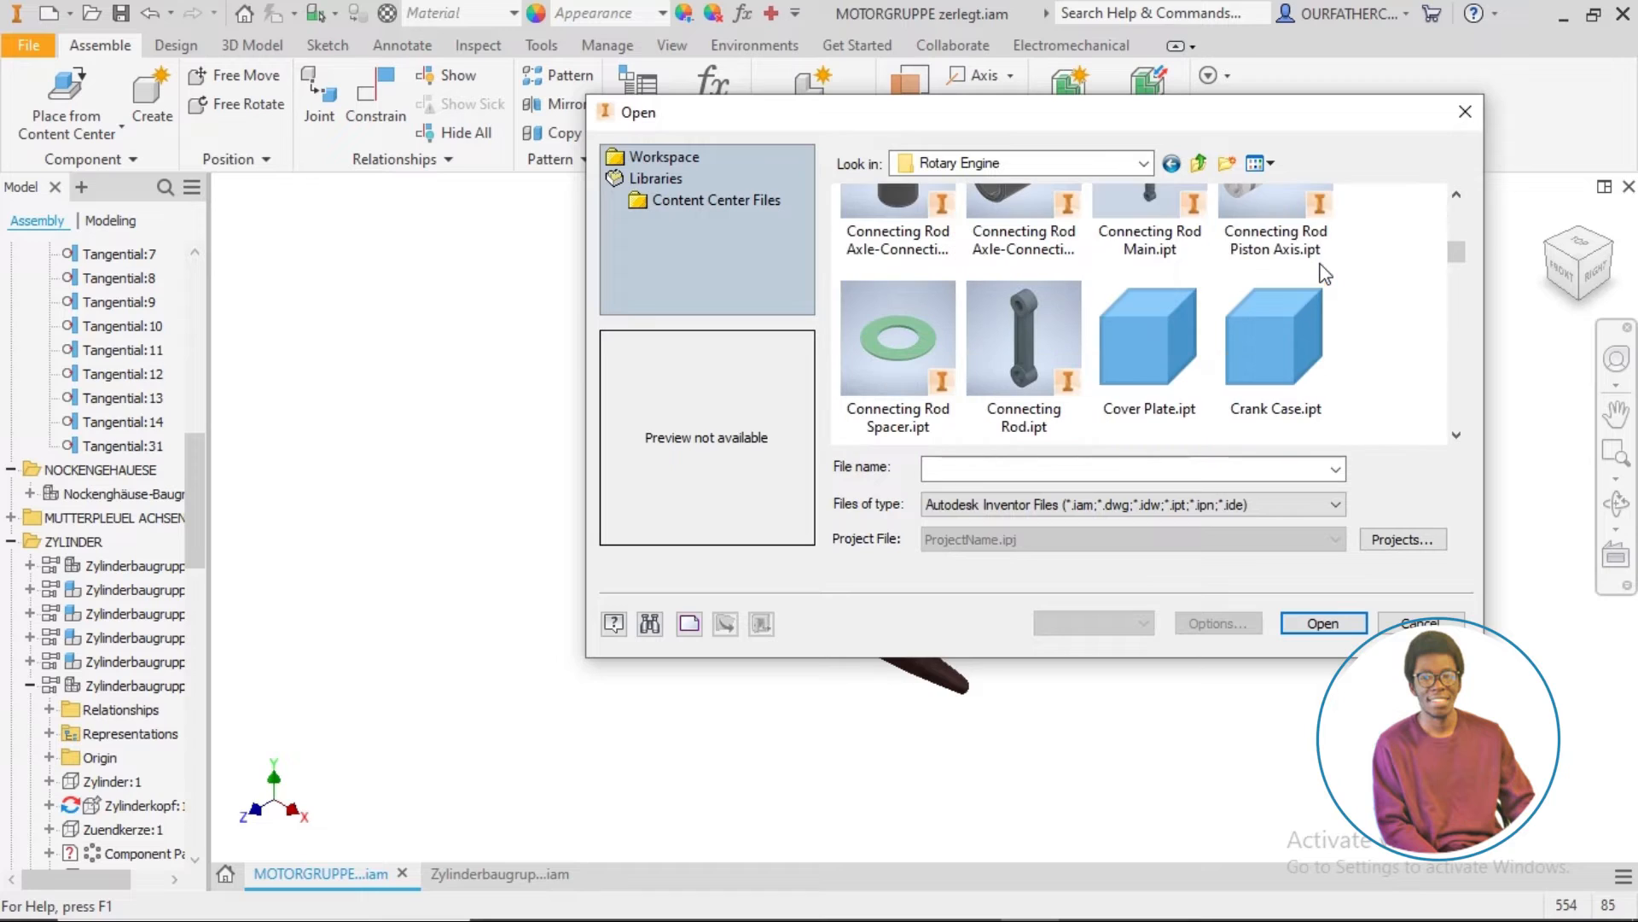
pyautogui.scroll(-3)
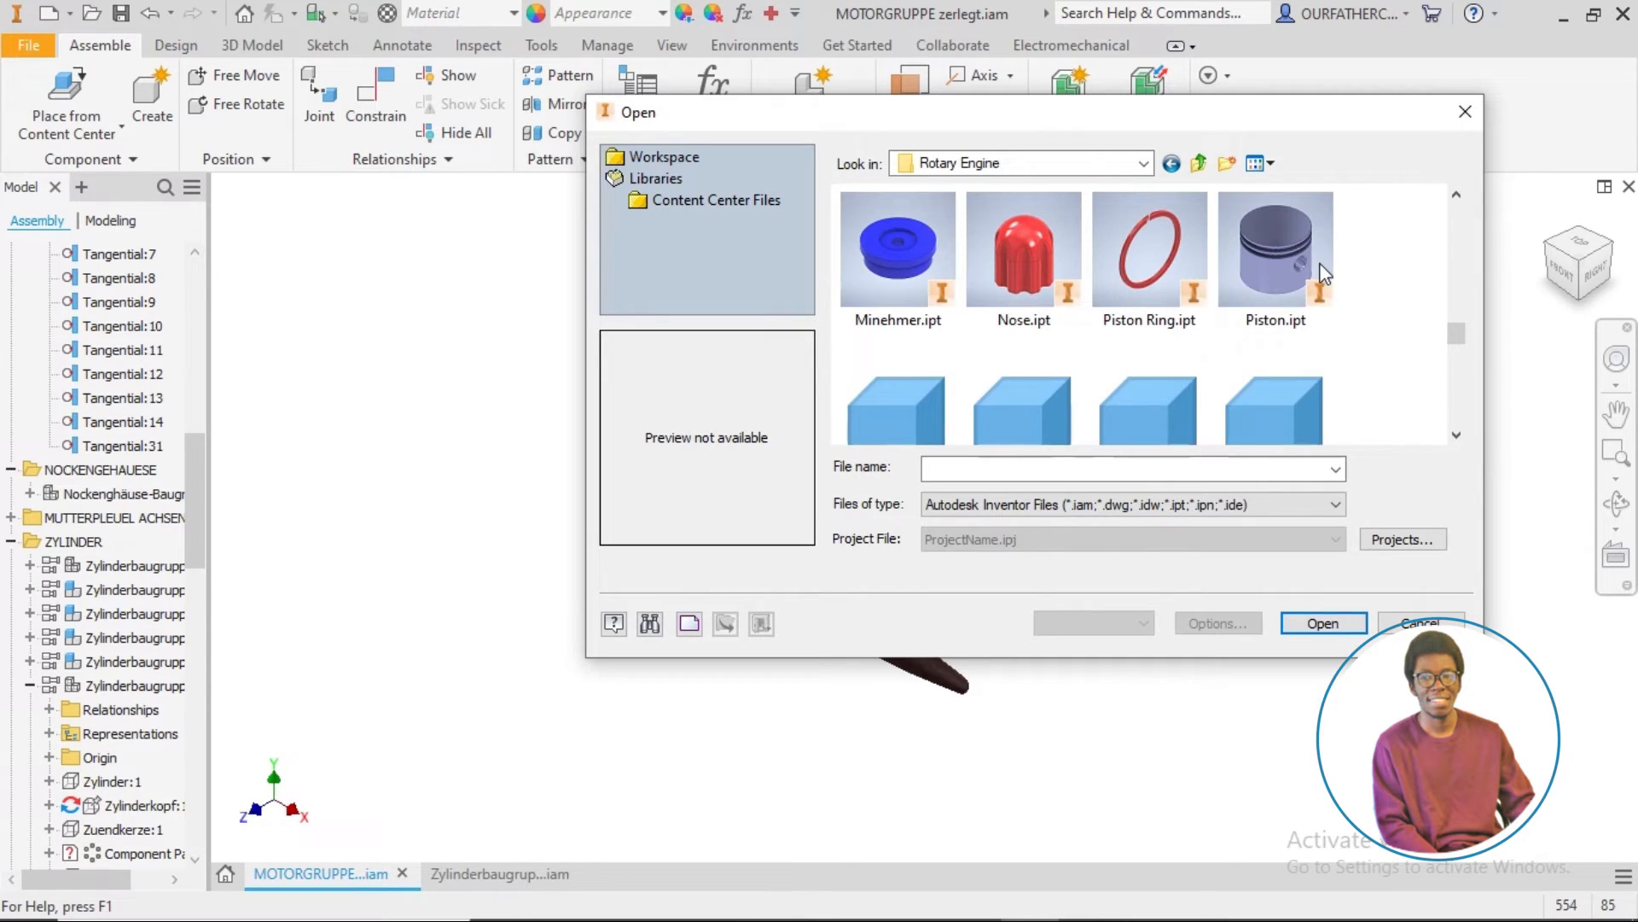
pyautogui.scroll(-3)
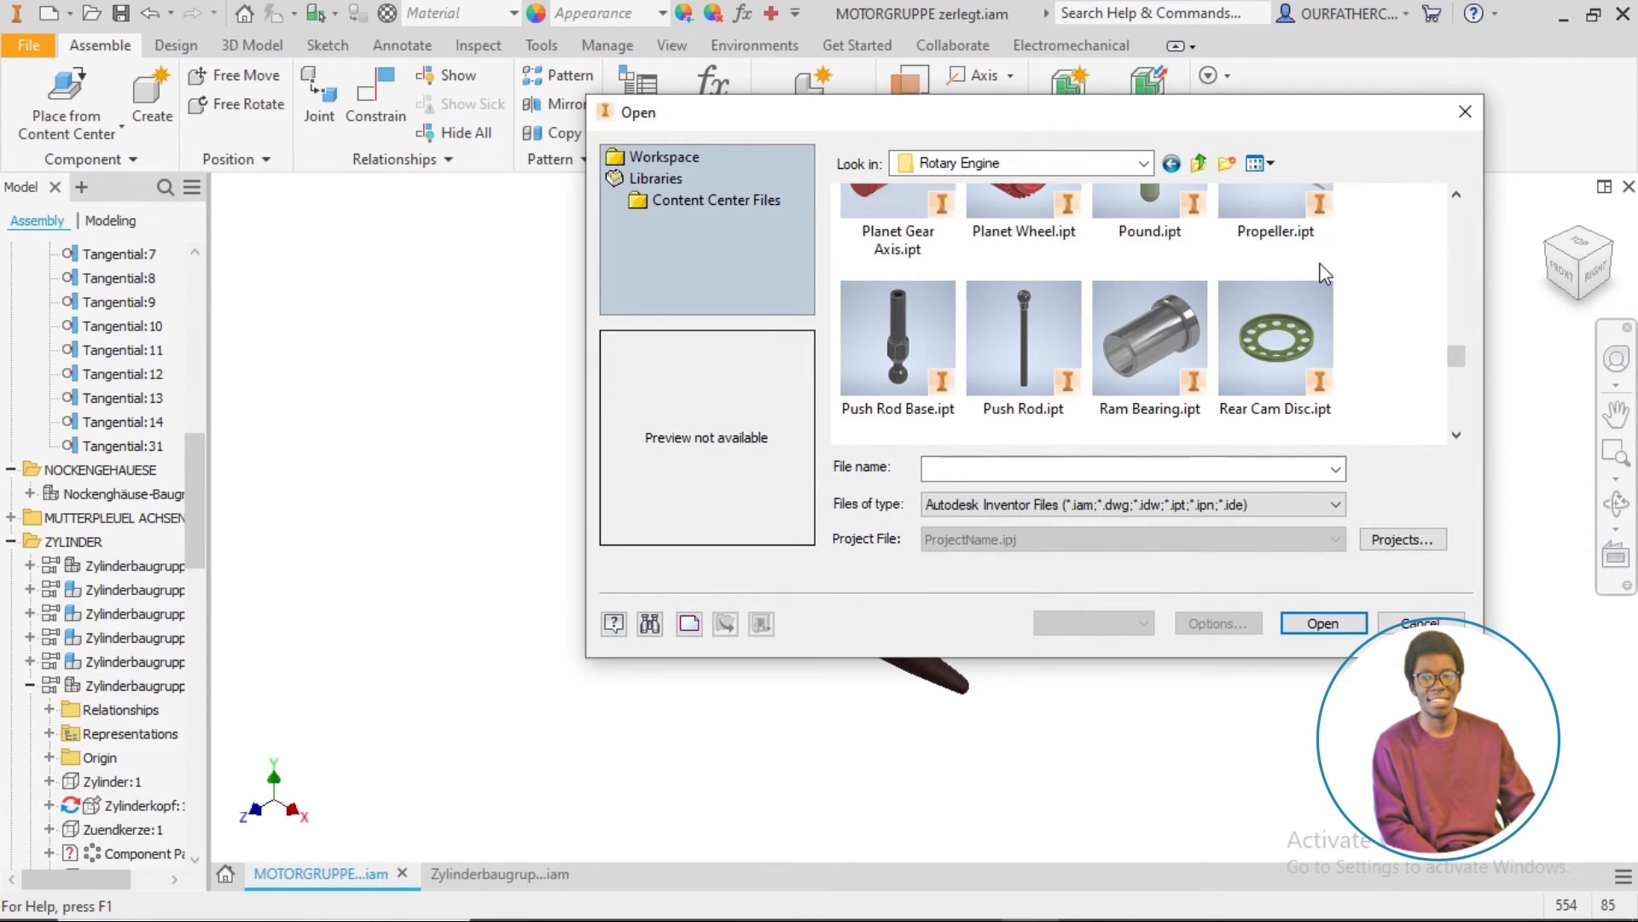